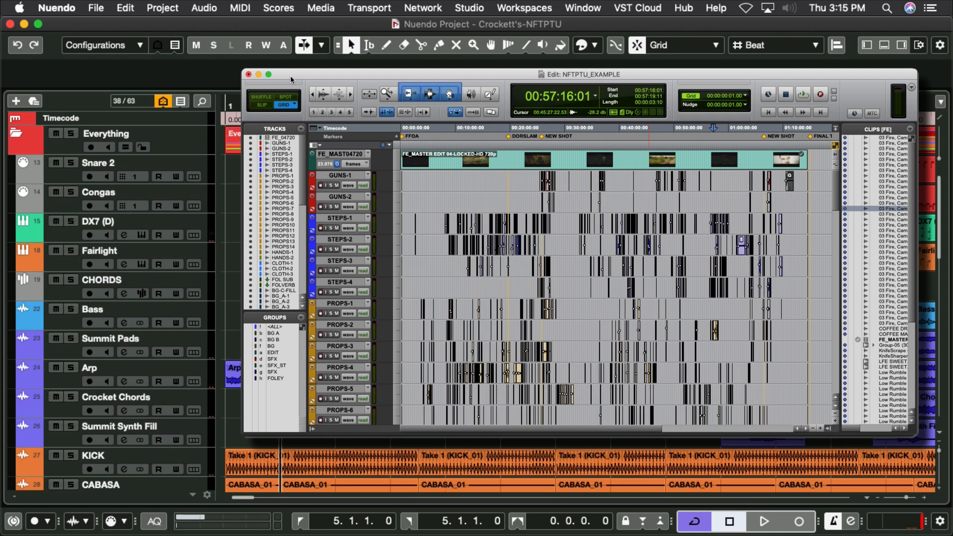
- Browse the track list and select the Arp and Congas tracks
{"action": "left_click", "coordinate": [247, 75]}
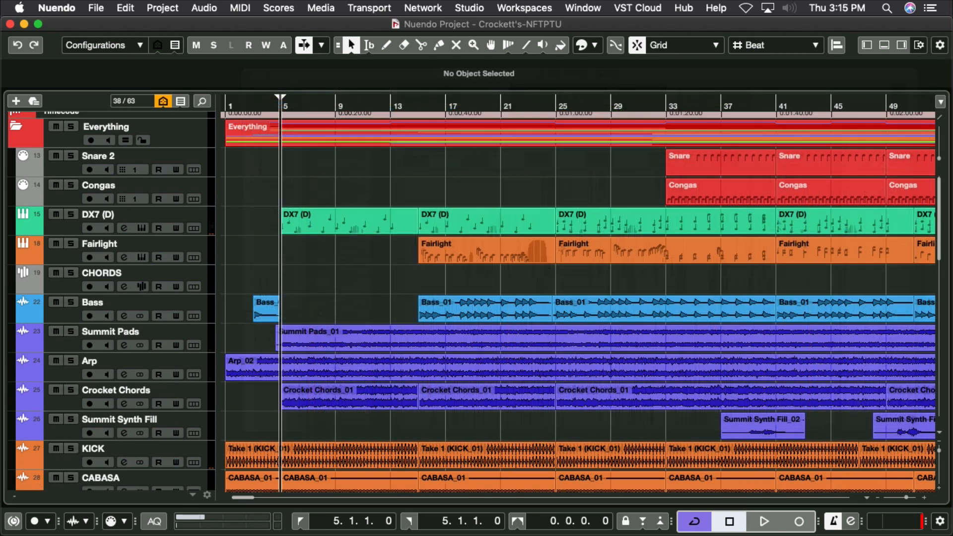
{"action": "scroll", "scroll_direction": "down", "scroll_amount": 3}
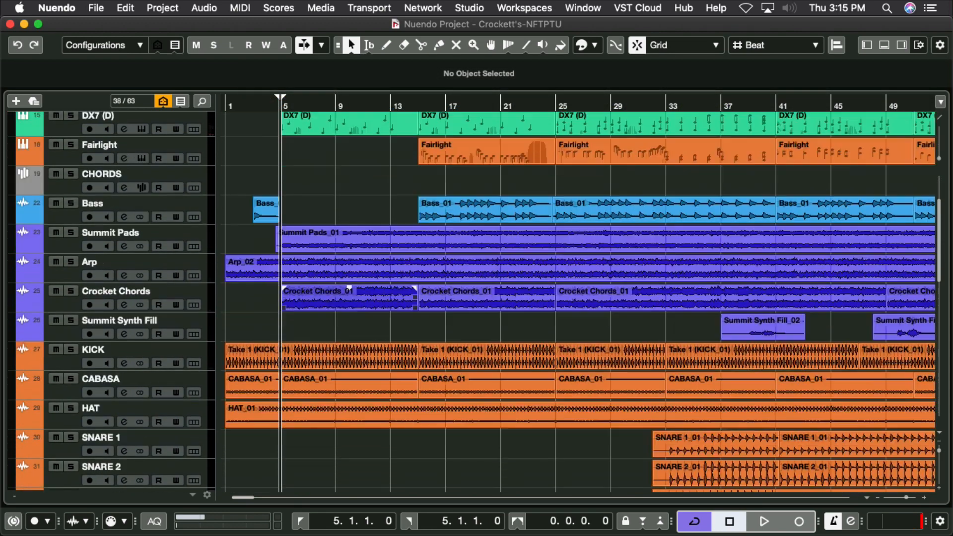
{"action": "scroll", "scroll_direction": "down", "scroll_amount": 3}
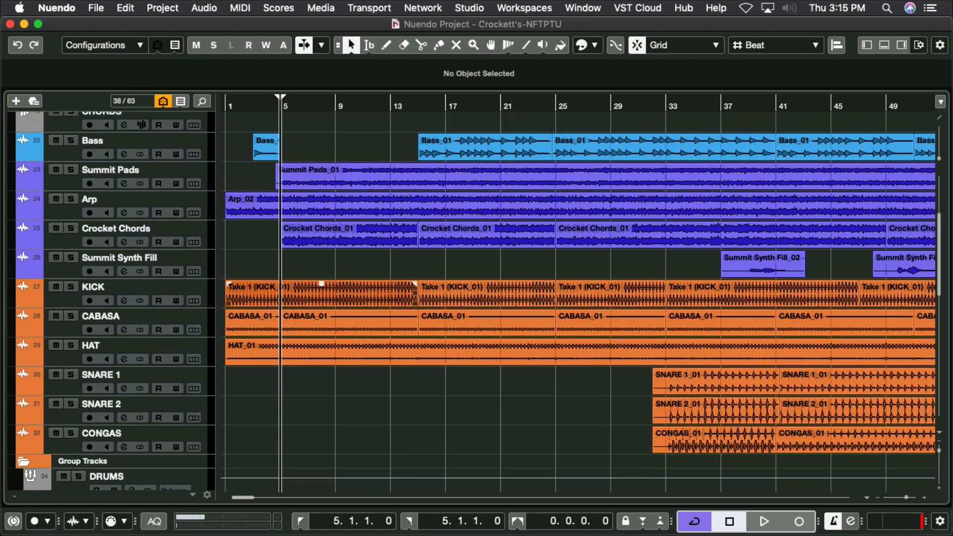
{"action": "scroll", "scroll_direction": "up", "scroll_amount": 3}
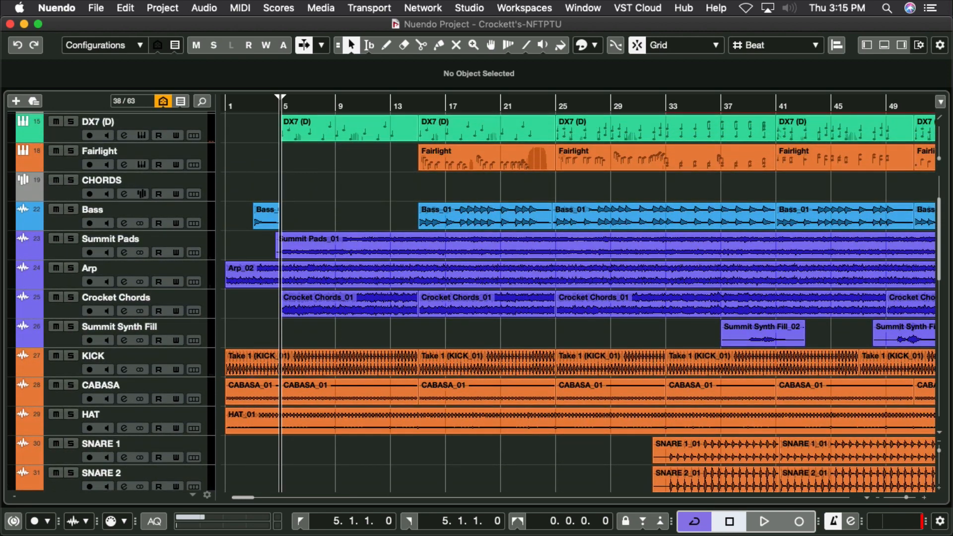
{"action": "scroll", "scroll_direction": "up", "scroll_amount": 3}
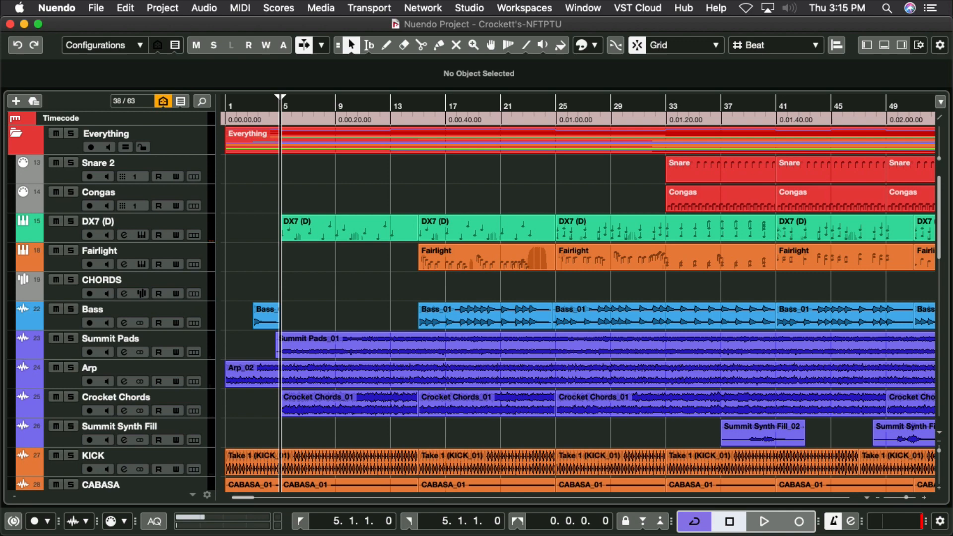
{"action": "left_click", "coordinate": [92, 368]}
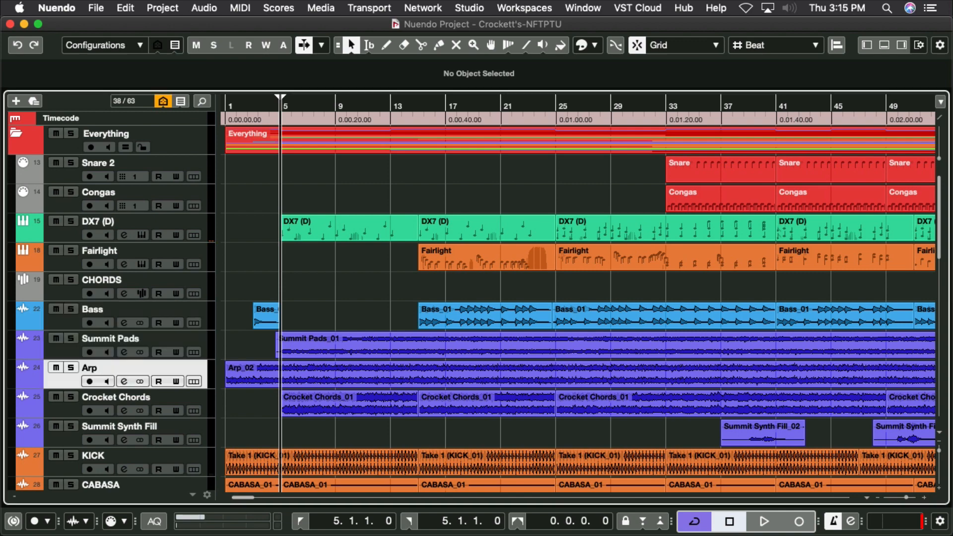
{"action": "left_click", "coordinate": [98, 191]}
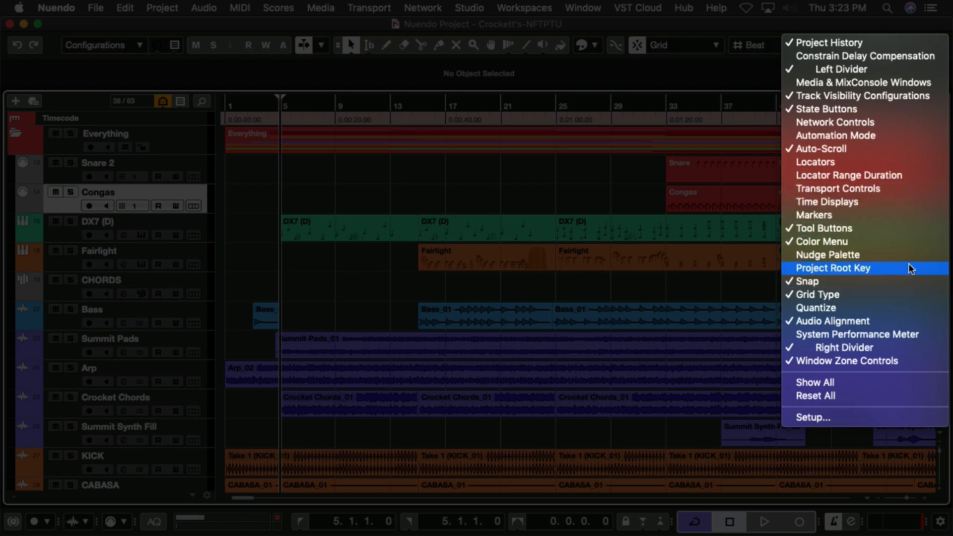
{"action": "mouse_move", "coordinate": [857, 82]}
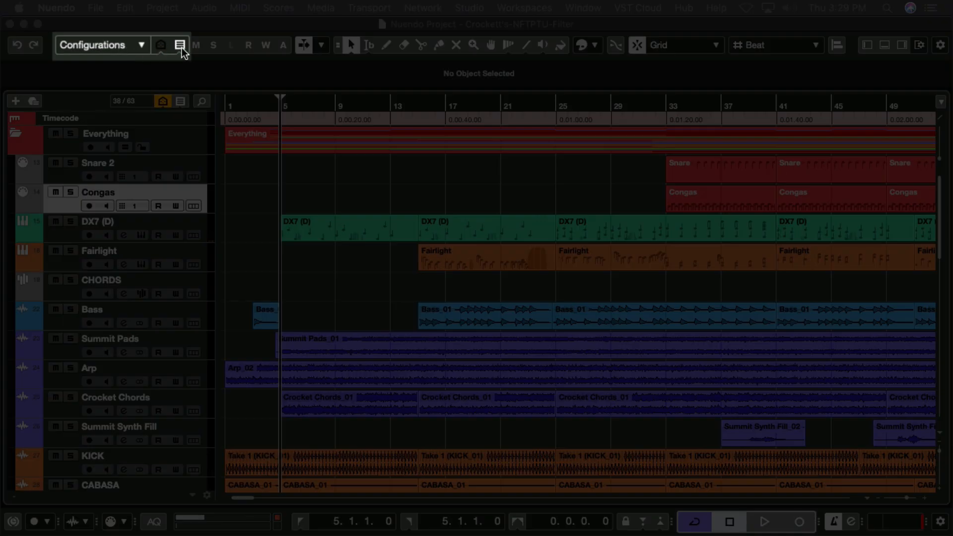
- Filter the visible track types from the track-type list
{"action": "left_click", "coordinate": [178, 45]}
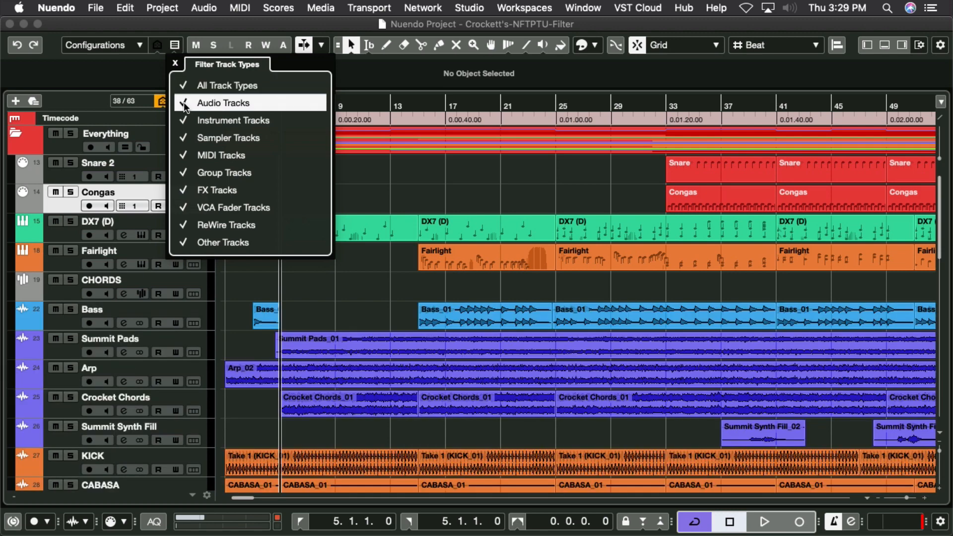
{"action": "left_click", "coordinate": [228, 85]}
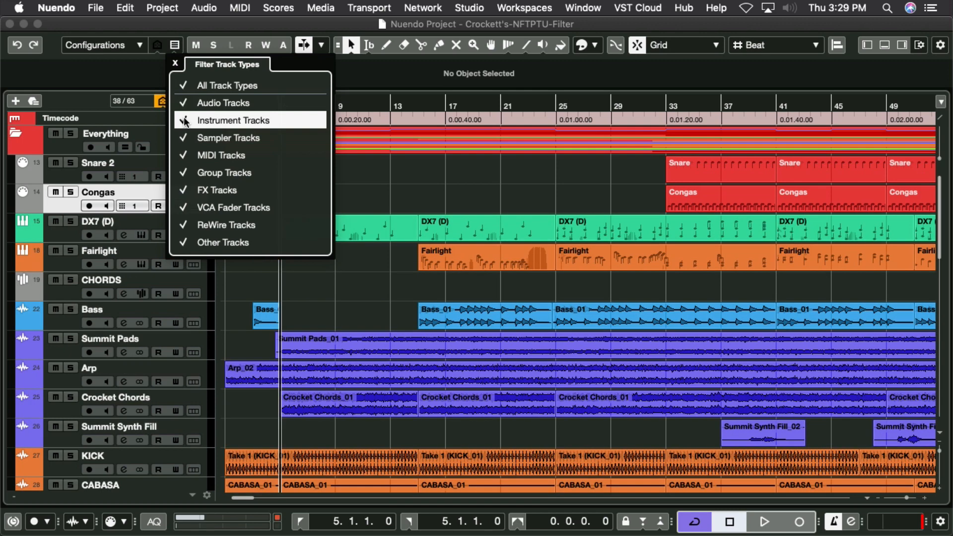
{"action": "left_click", "coordinate": [175, 63]}
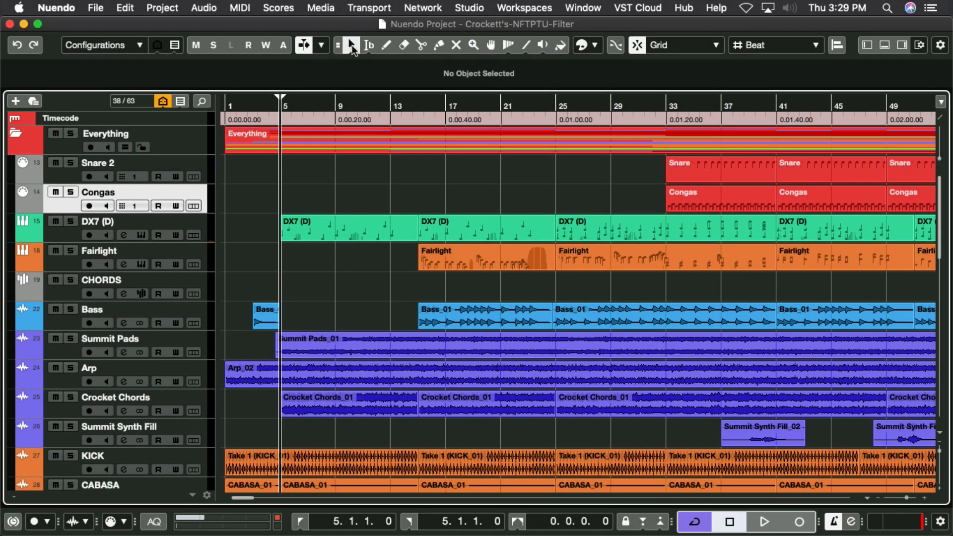
- Select and move the first Crocket Chords event, undo, then set a range with the Range Selection tool
{"action": "left_click", "coordinate": [351, 45]}
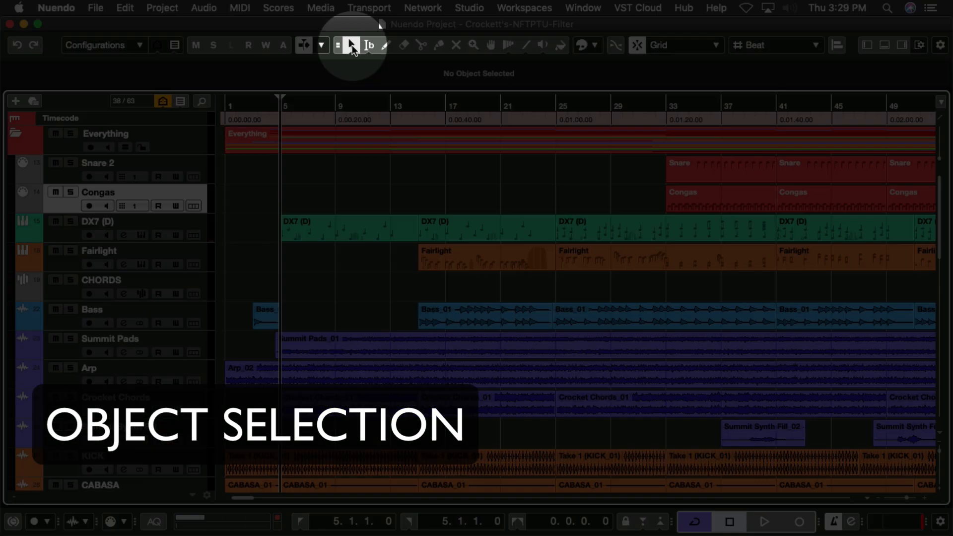
{"action": "left_click", "coordinate": [349, 407]}
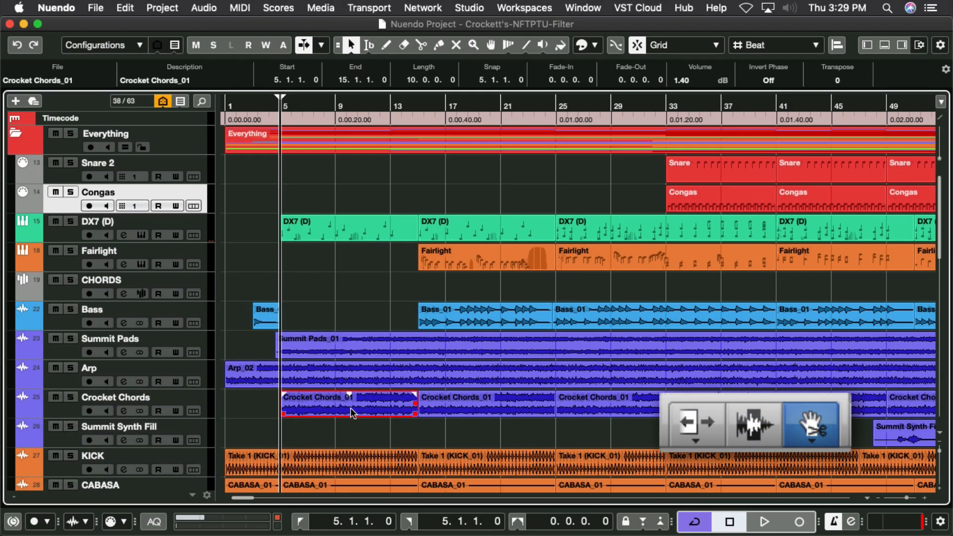
{"action": "left_click", "coordinate": [346, 407]}
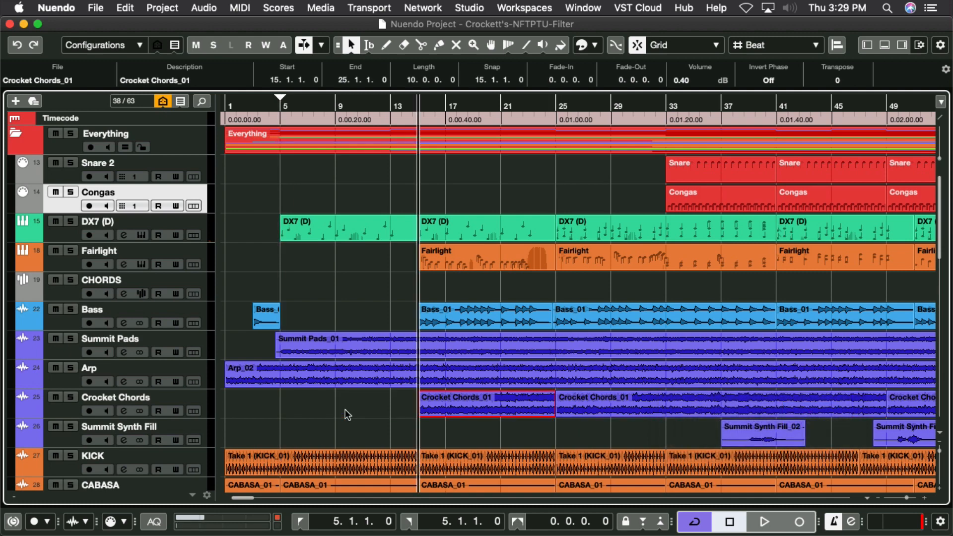
{"action": "left_click", "coordinate": [370, 44]}
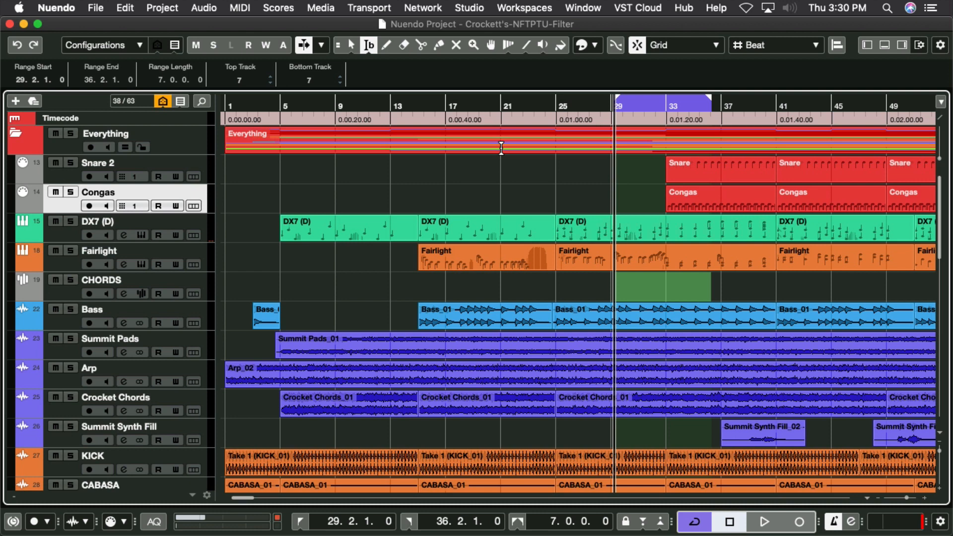
{"action": "left_click", "coordinate": [338, 44]}
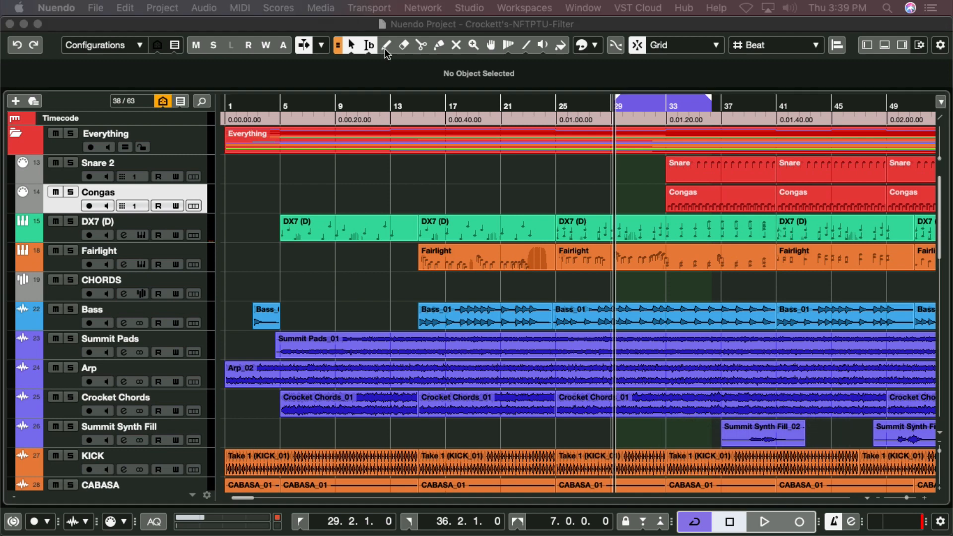
- Make the Mute tool the active editing tool
{"action": "left_click", "coordinate": [386, 45]}
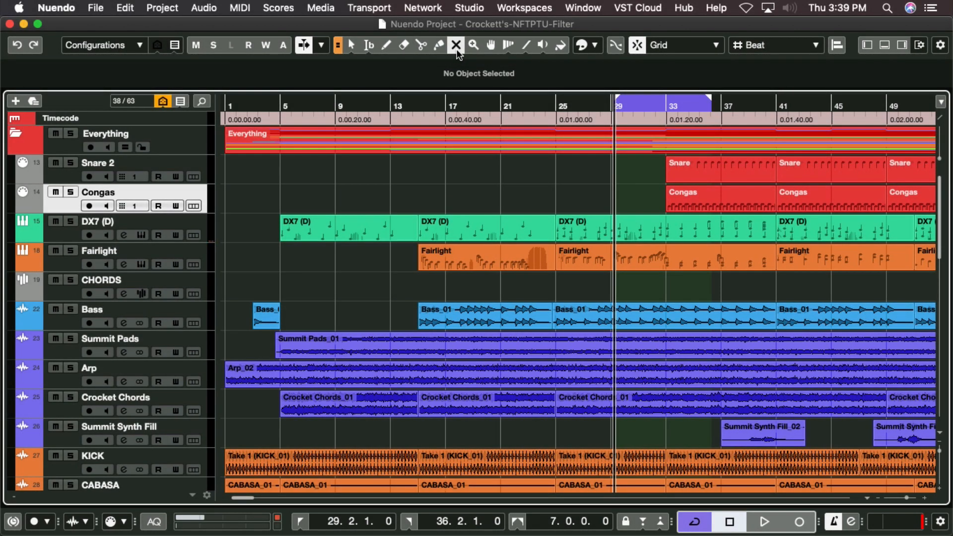
{"action": "mouse_move", "coordinate": [455, 65]}
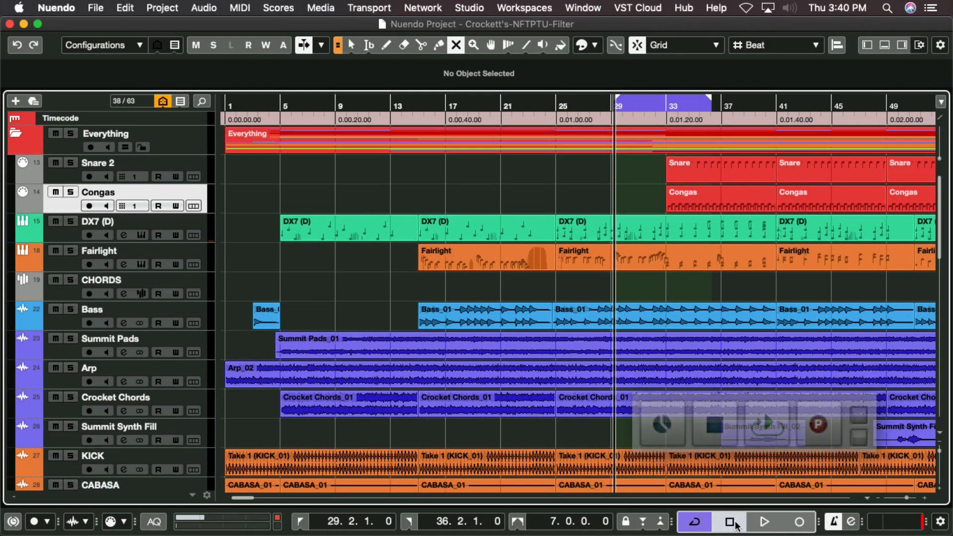
{"action": "left_click", "coordinate": [765, 522]}
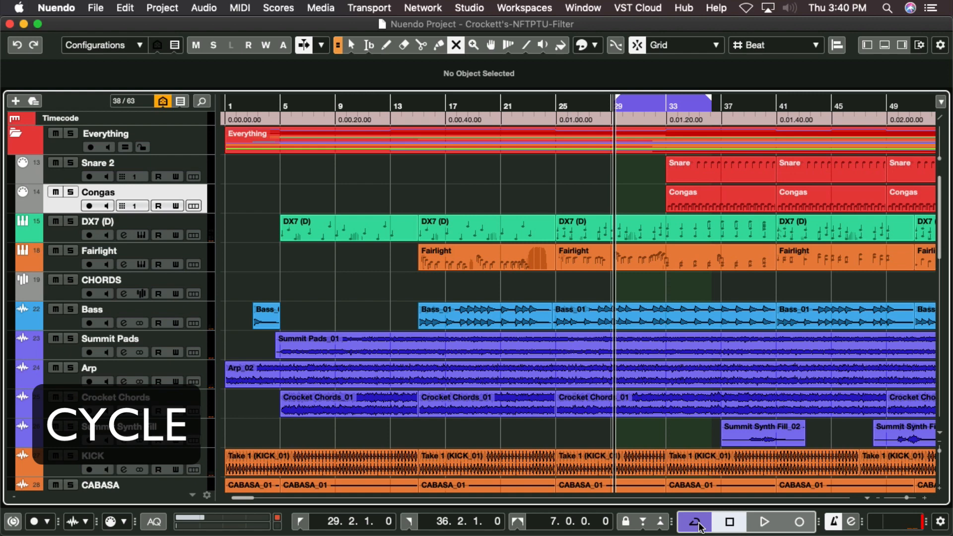
{"action": "left_click", "coordinate": [695, 521]}
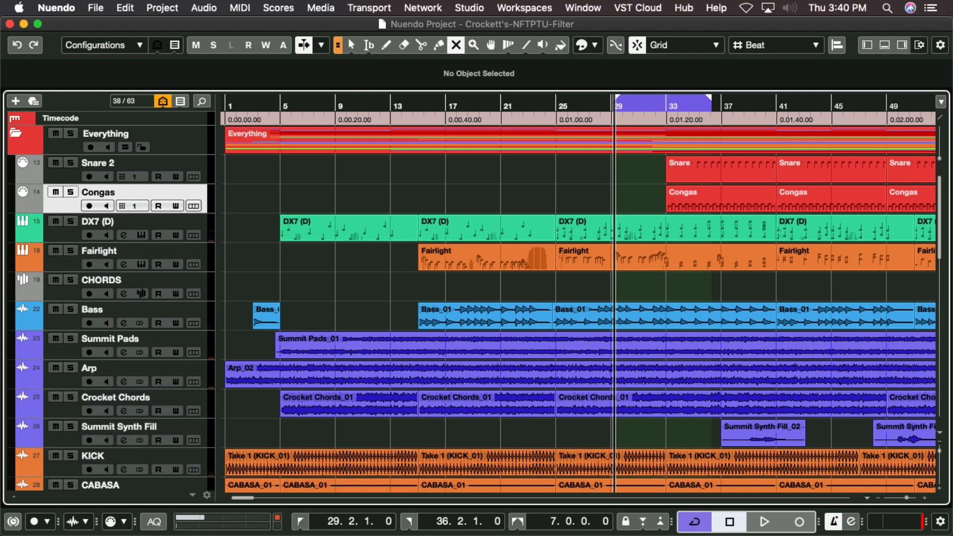
{"action": "left_click", "coordinate": [34, 521]}
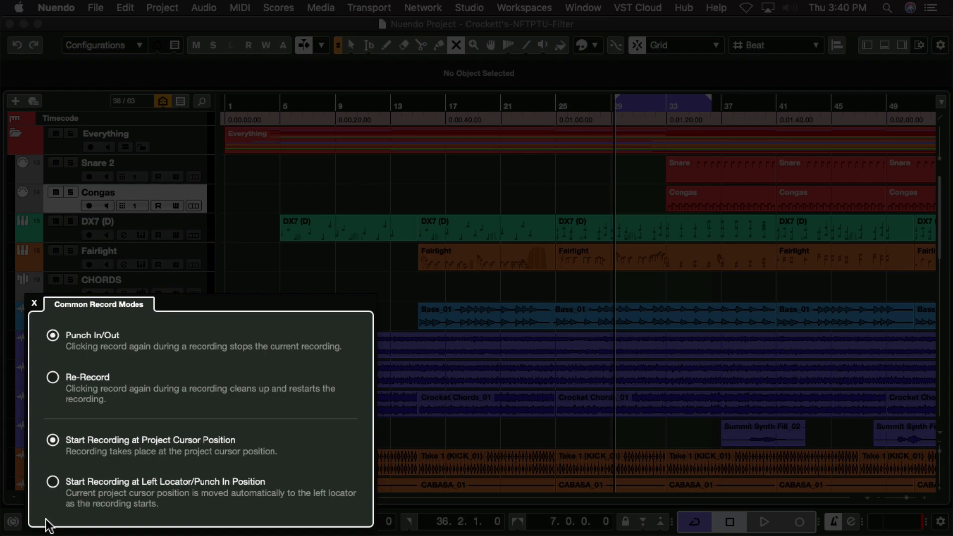
{"action": "left_click", "coordinate": [34, 304]}
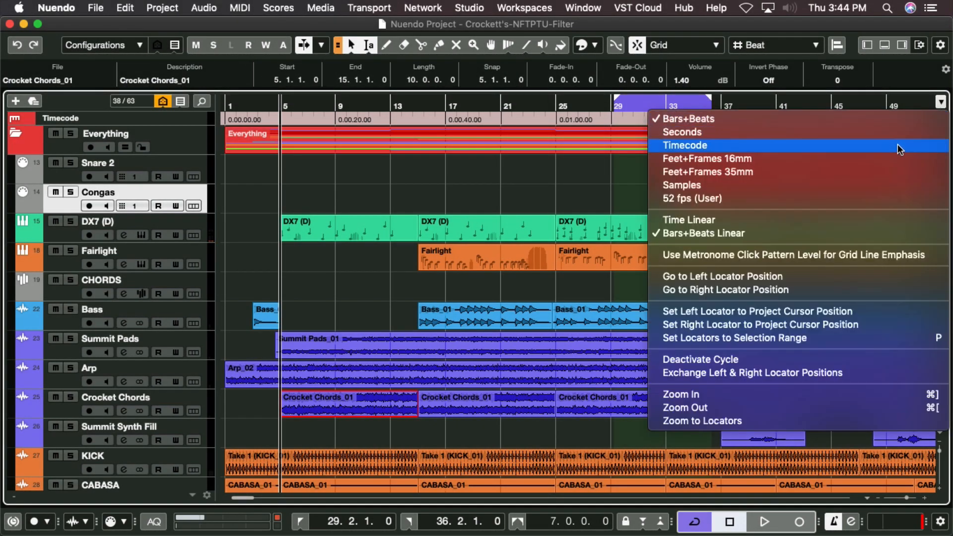
{"action": "mouse_move", "coordinate": [936, 110]}
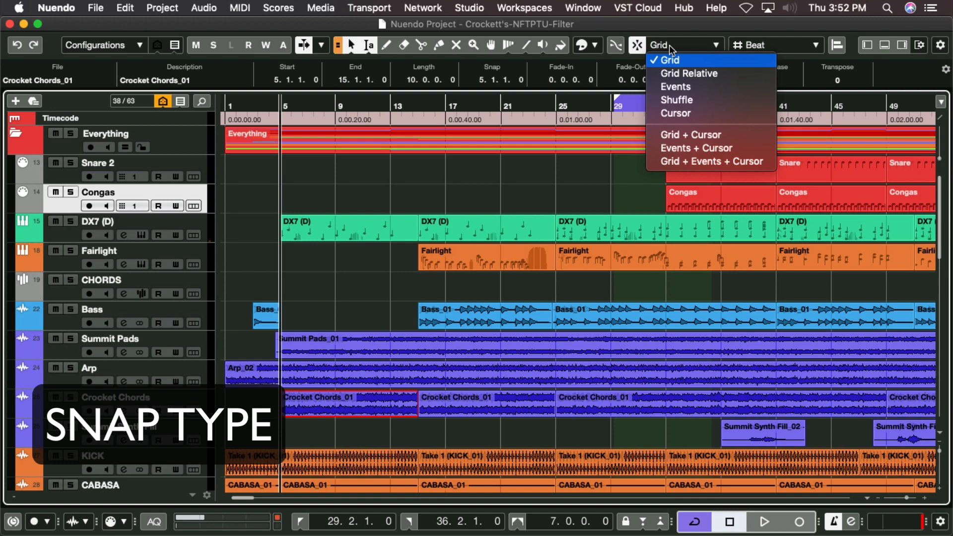
{"action": "mouse_move", "coordinate": [673, 72]}
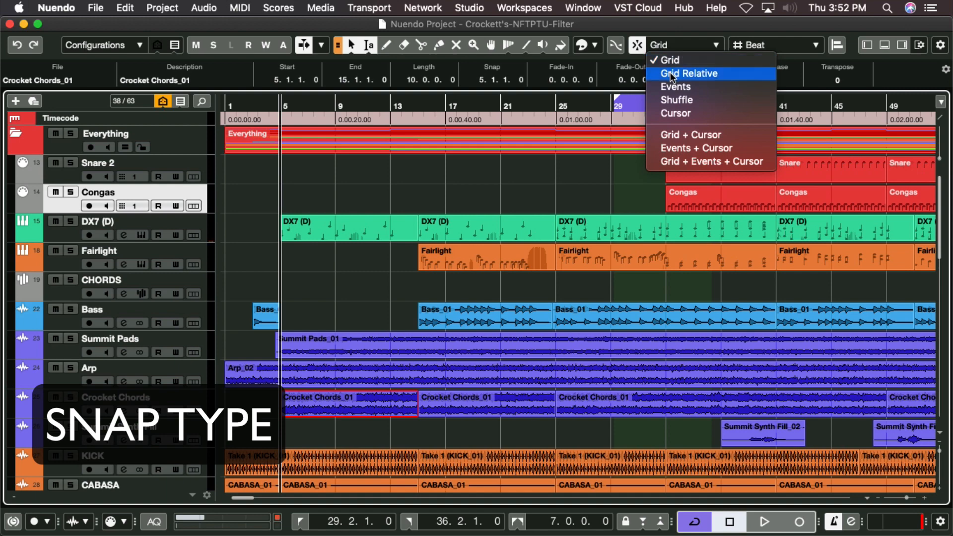
{"action": "mouse_move", "coordinate": [675, 99]}
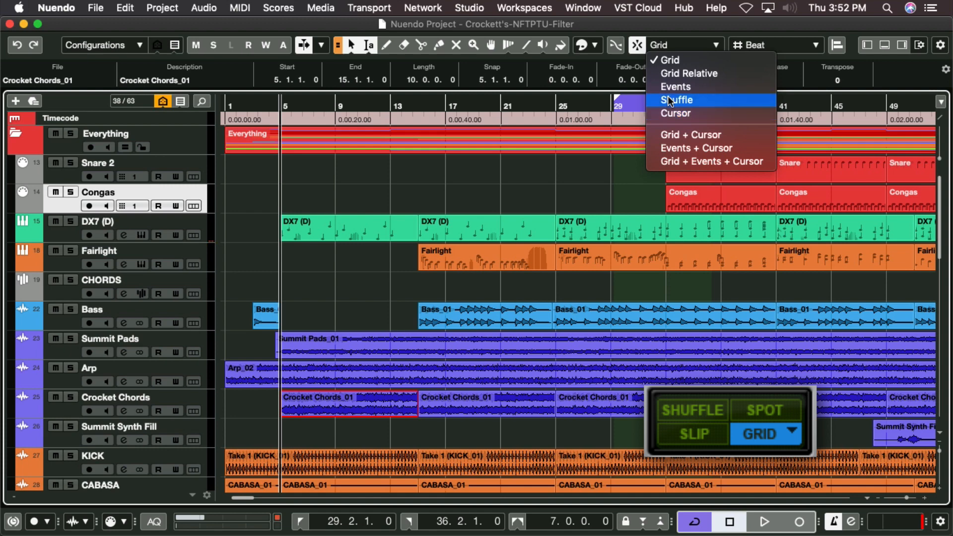
{"action": "mouse_move", "coordinate": [688, 73]}
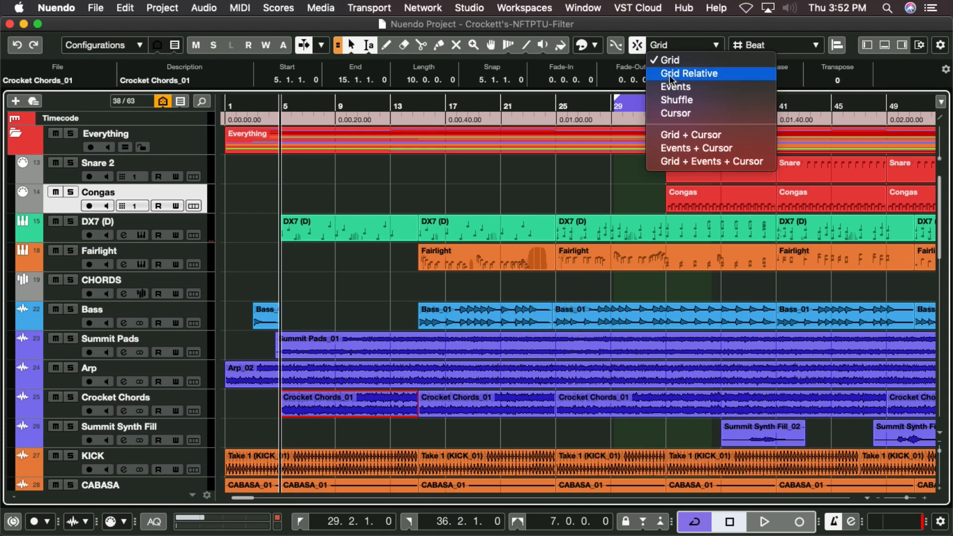
{"action": "left_click", "coordinate": [668, 60]}
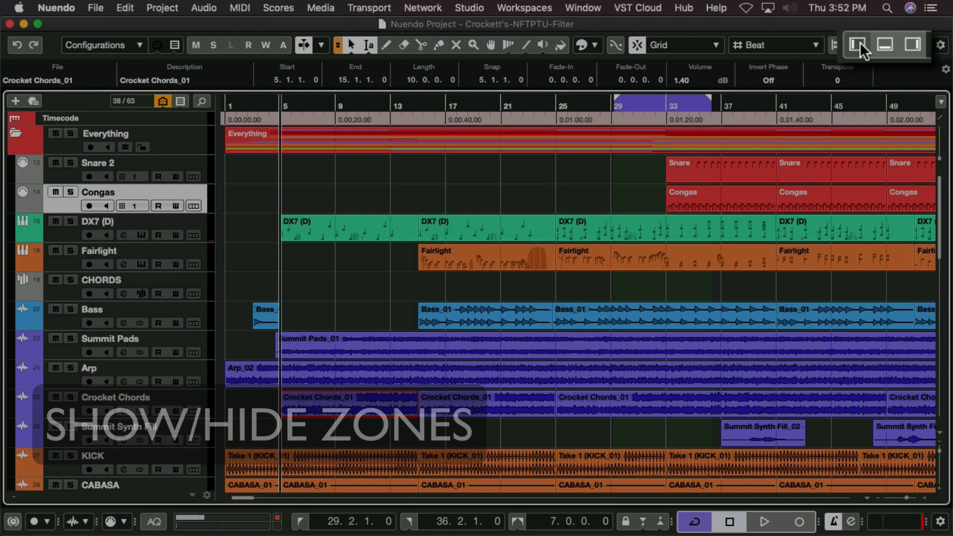
- Toggle the left, lower and right zones and show the Control Room panel in the right zone
{"action": "left_click", "coordinate": [858, 45]}
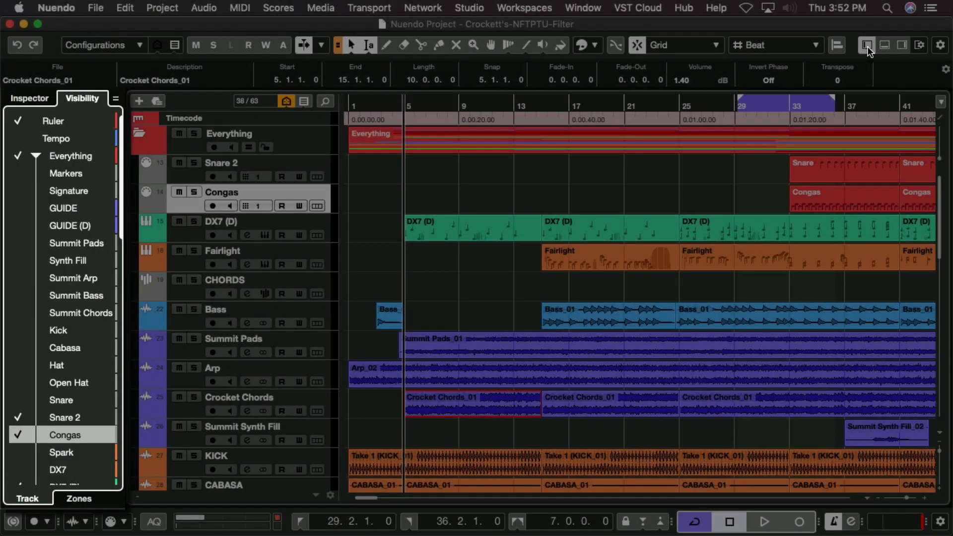
{"action": "left_click", "coordinate": [883, 45]}
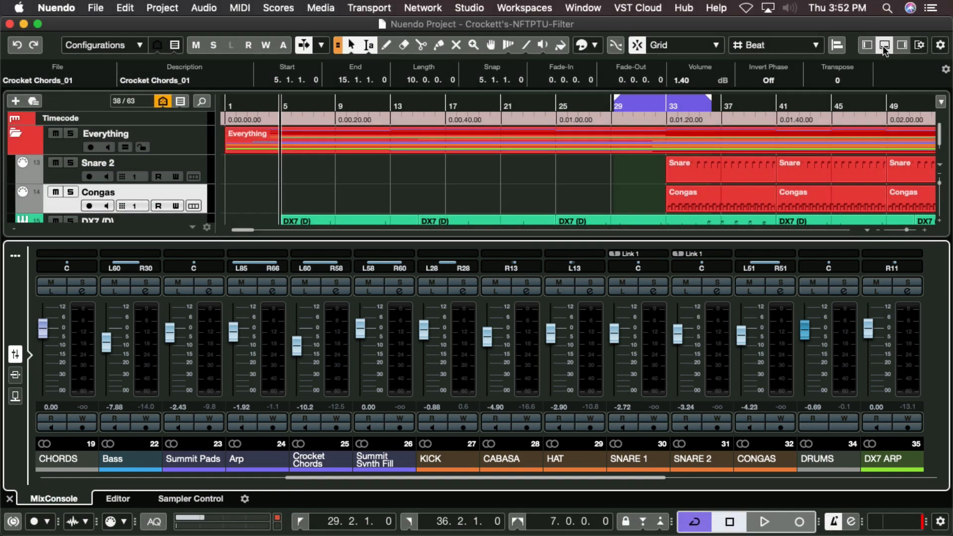
{"action": "left_click", "coordinate": [902, 44]}
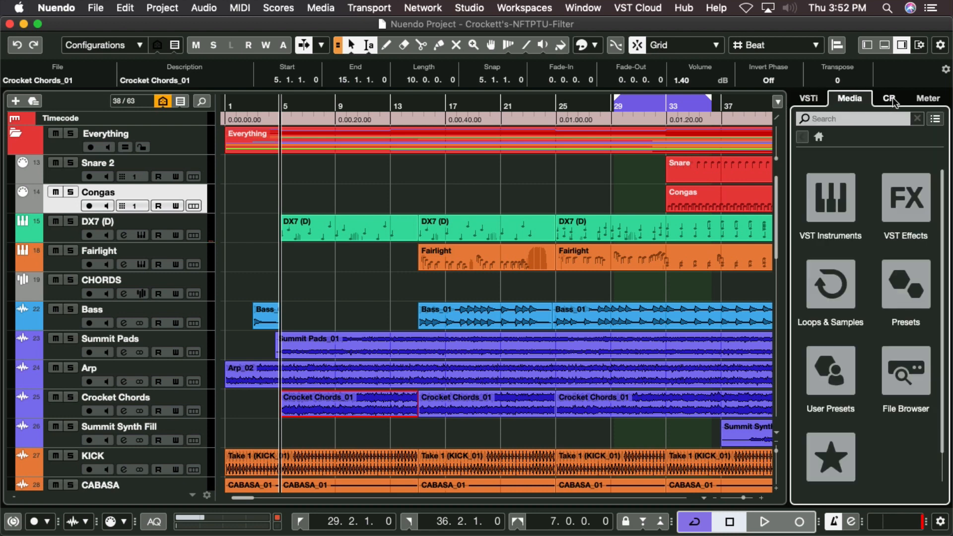
{"action": "left_click", "coordinate": [890, 99]}
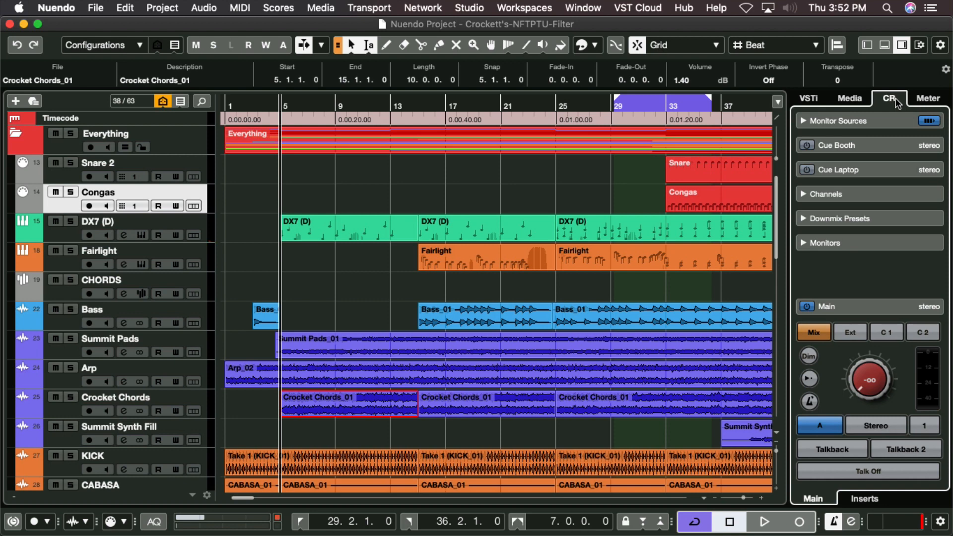
{"action": "left_click", "coordinate": [928, 98]}
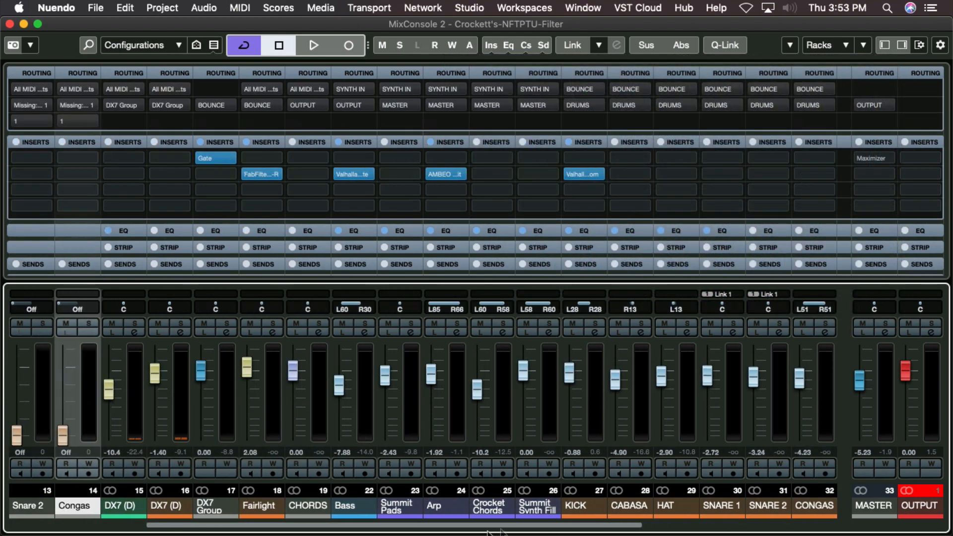
{"action": "mouse_move", "coordinate": [410, 65]}
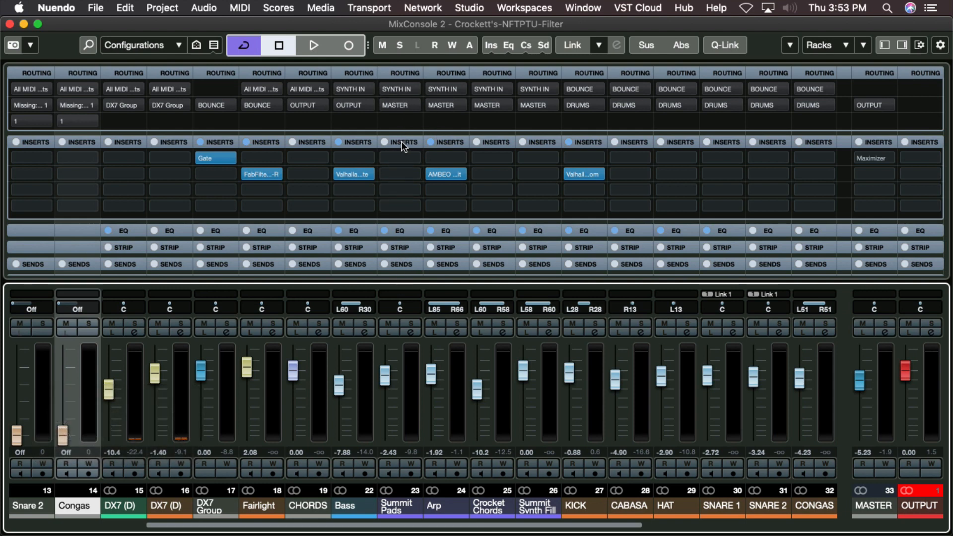
- Expand the MixConsole racks to add a VCA section for every channel
{"action": "left_click", "coordinate": [398, 104]}
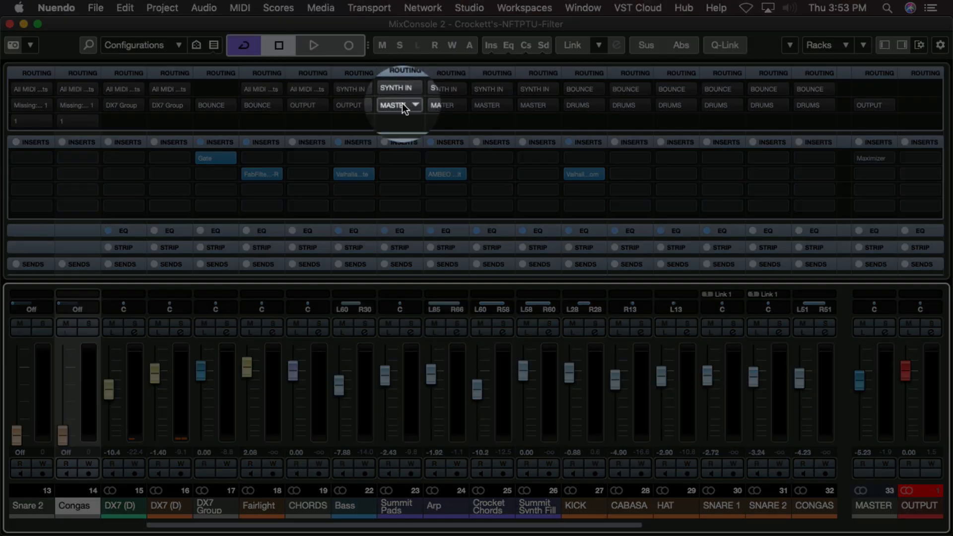
{"action": "left_click", "coordinate": [399, 104]}
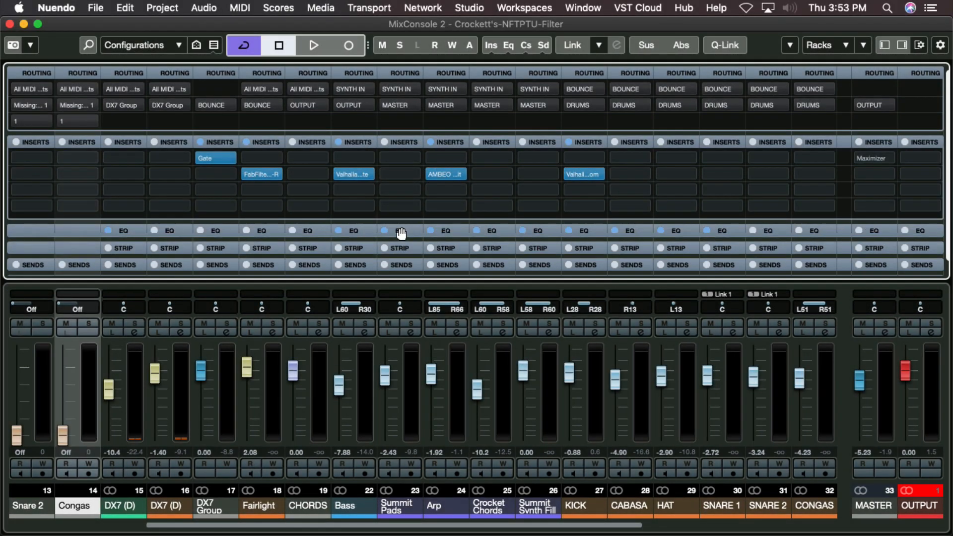
{"action": "left_click", "coordinate": [400, 230]}
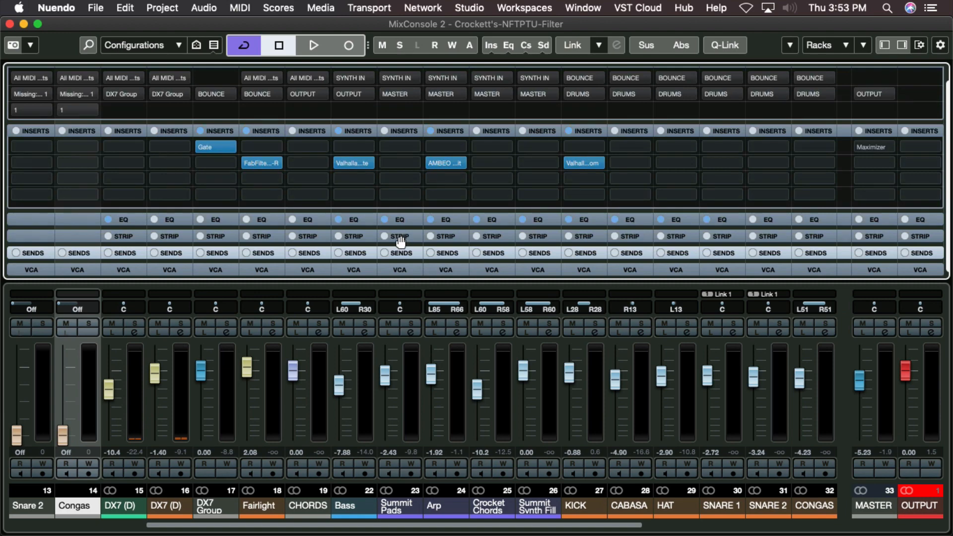
{"action": "mouse_move", "coordinate": [841, 62]}
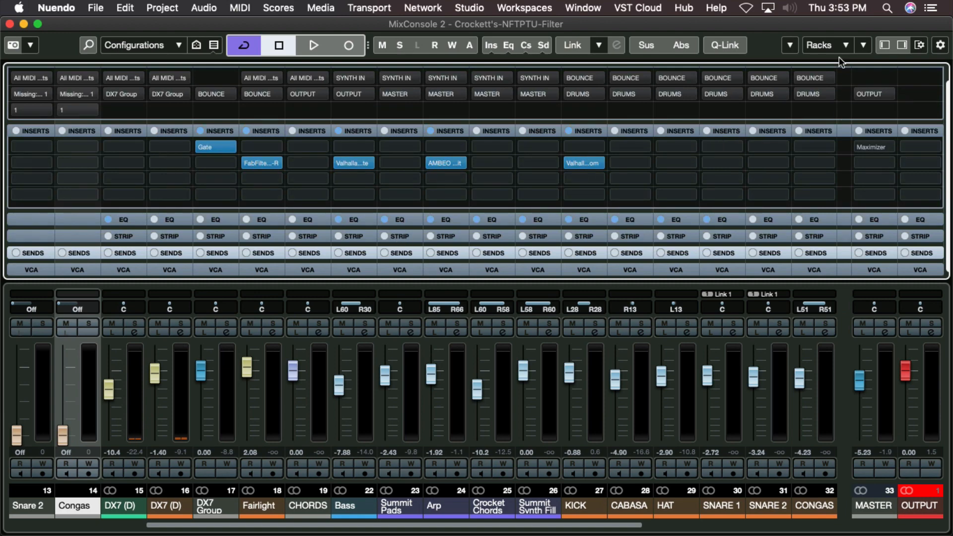
- Choose rack types from the Racks dropdown and return to the project window
{"action": "left_click", "coordinate": [851, 45]}
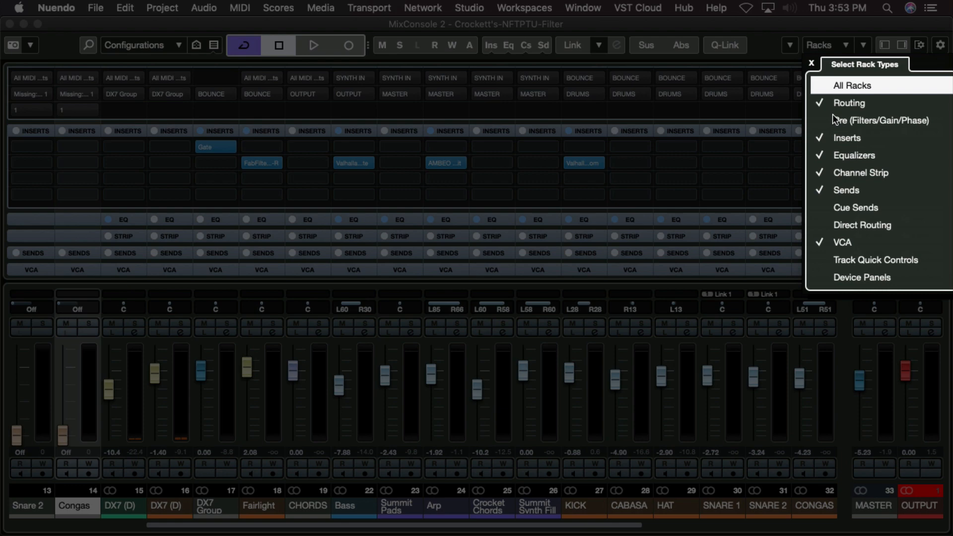
{"action": "left_click", "coordinate": [880, 120]}
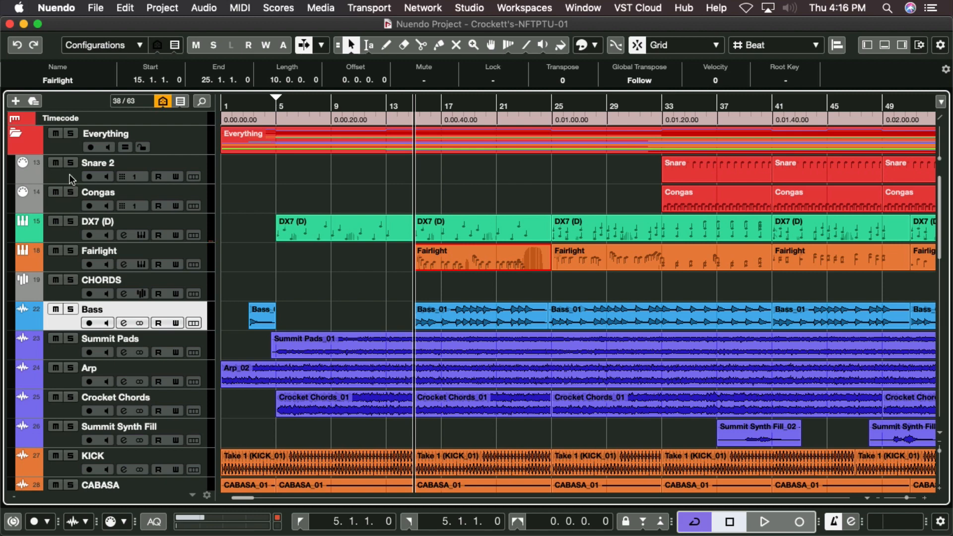
{"action": "left_click", "coordinate": [98, 192]}
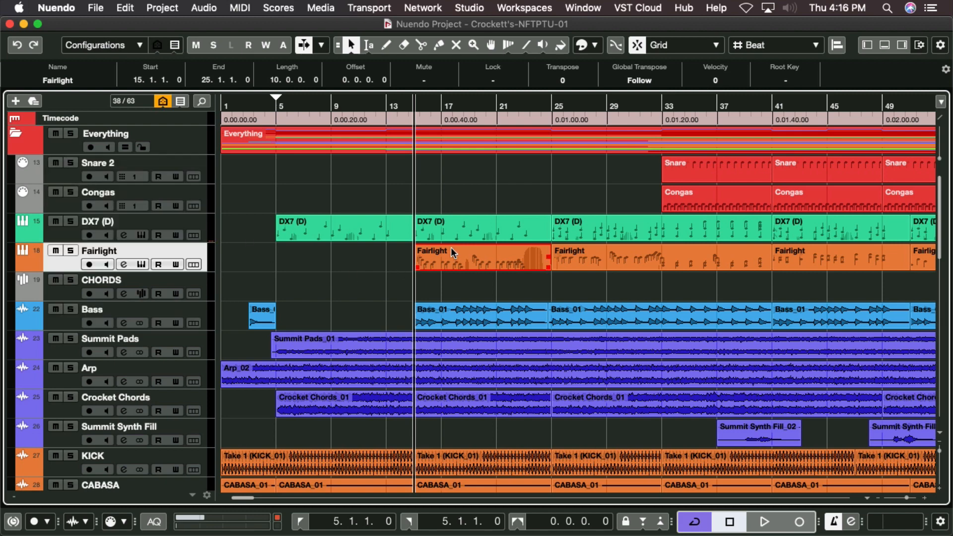
{"action": "double_click", "coordinate": [480, 255]}
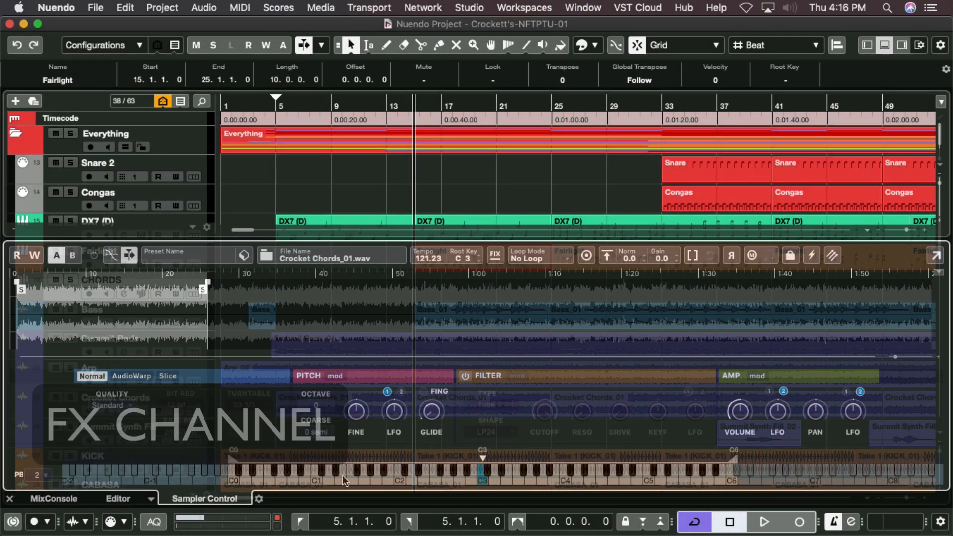
{"action": "left_click", "coordinate": [10, 499]}
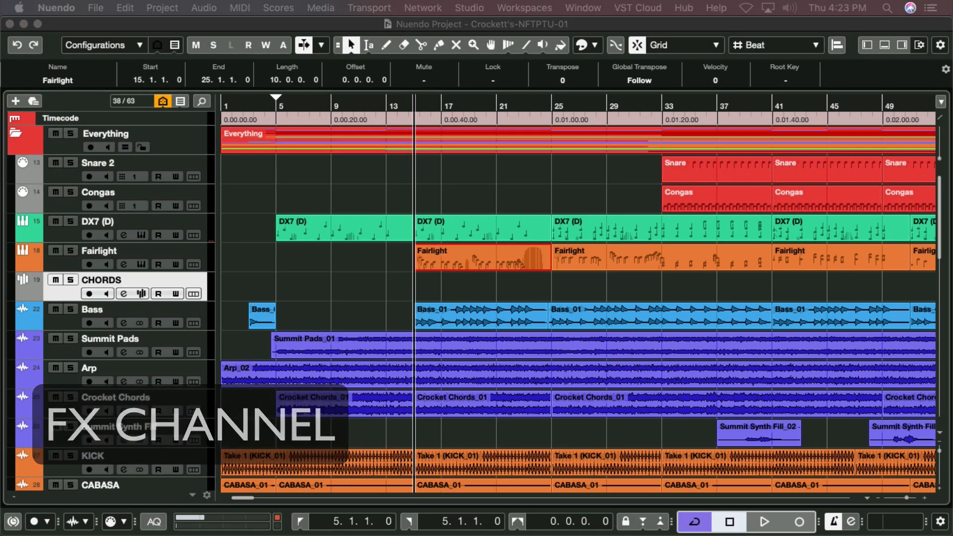
- Add a new effect track inside the Everything folder via the Project menu
{"action": "left_click", "coordinate": [162, 8]}
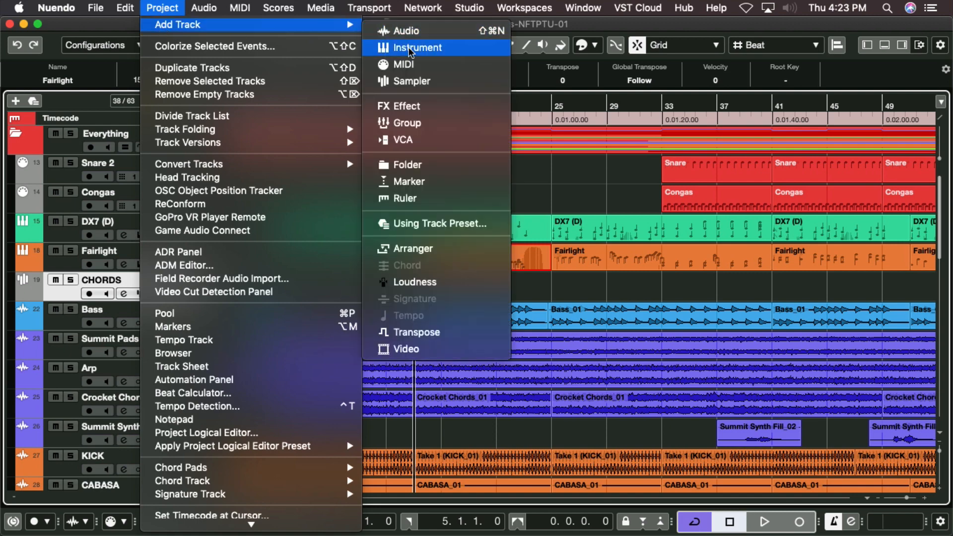
{"action": "left_click", "coordinate": [406, 106]}
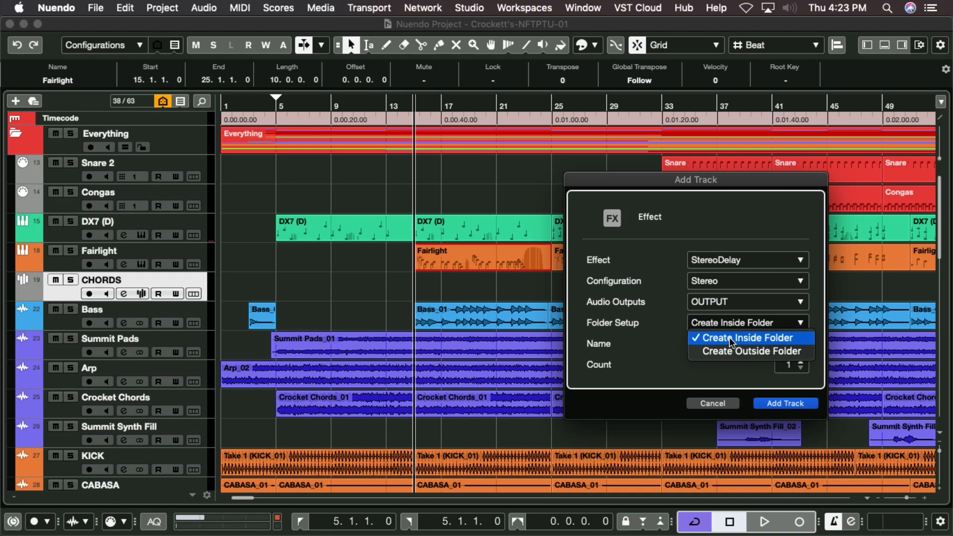
{"action": "left_click", "coordinate": [743, 338]}
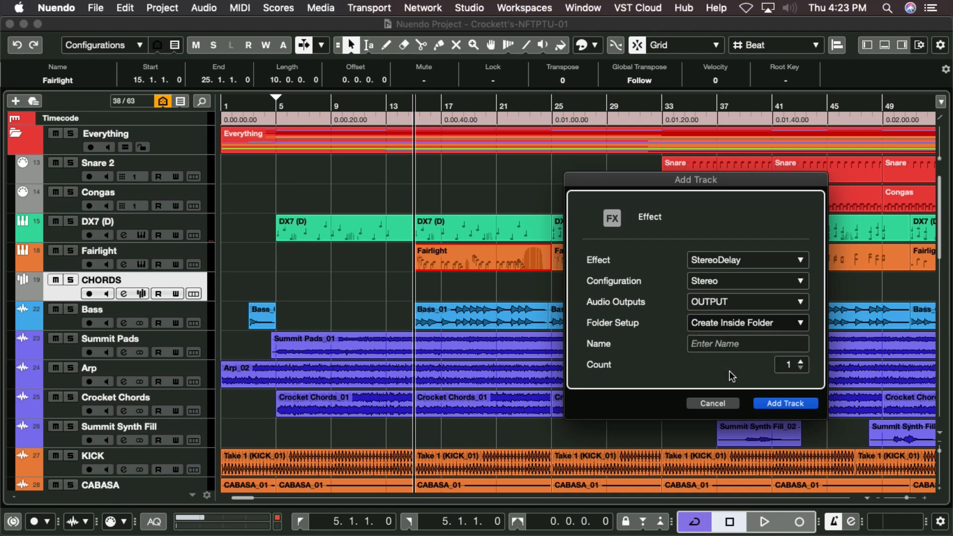
{"action": "left_click", "coordinate": [713, 403]}
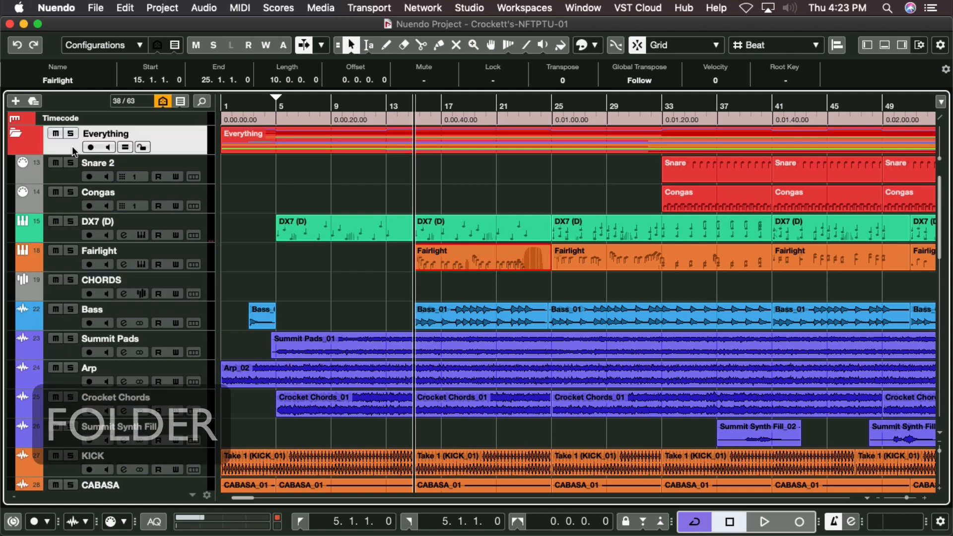
{"action": "left_click", "coordinate": [16, 134]}
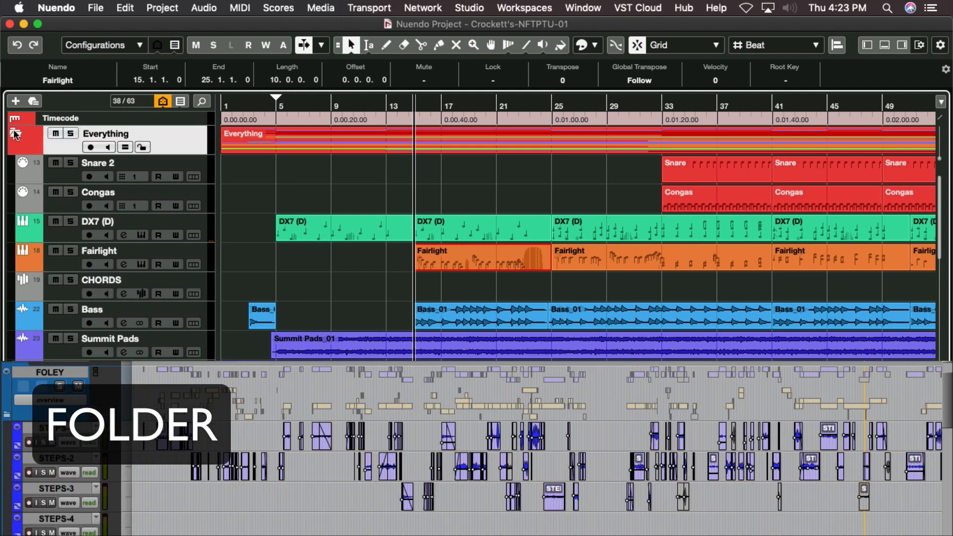
{"action": "left_click", "coordinate": [15, 133]}
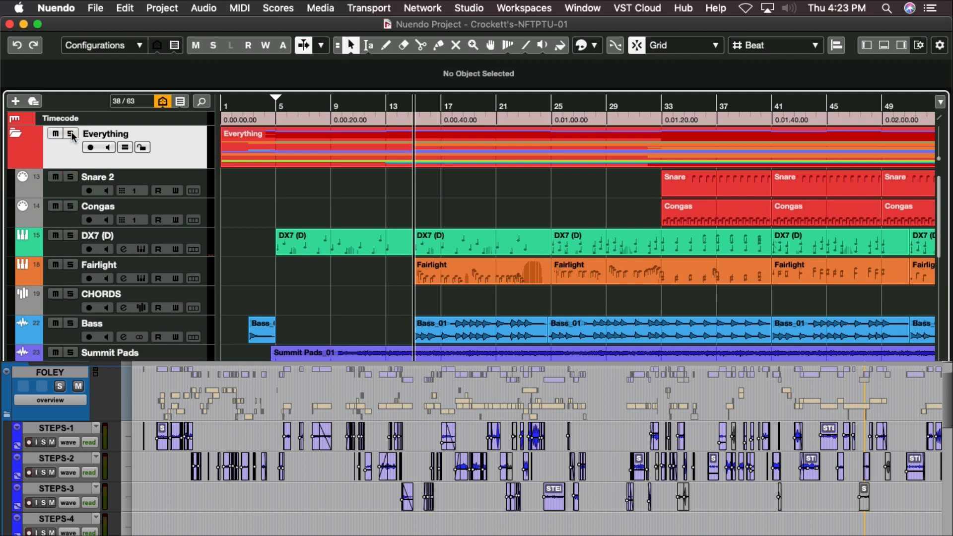
{"action": "left_click", "coordinate": [55, 133]}
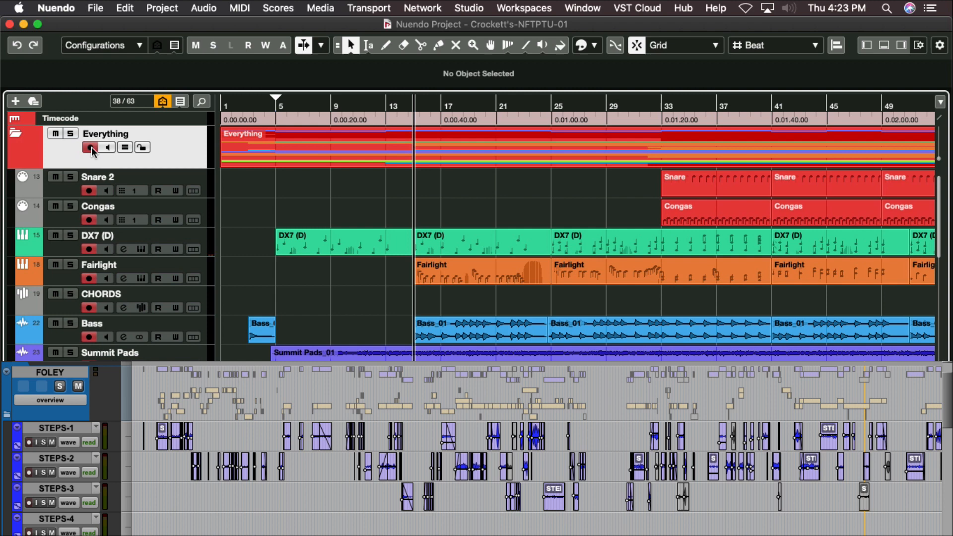
{"action": "left_click", "coordinate": [368, 45]}
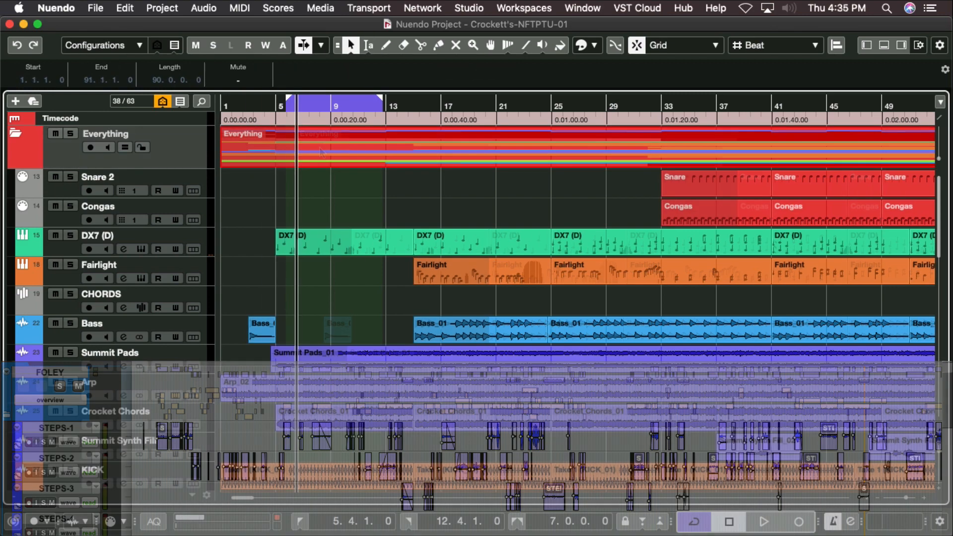
- Select the linked SNARE 1 channel in MixConsole, then switch to the ICF_E101 video project
{"action": "scroll", "scroll_direction": "down", "scroll_amount": 3}
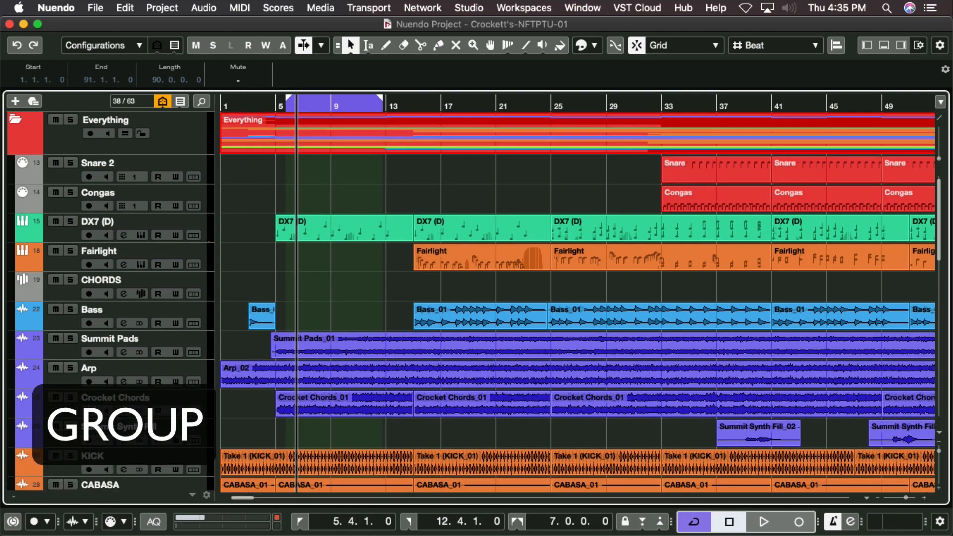
{"action": "scroll", "scroll_direction": "down", "scroll_amount": 3}
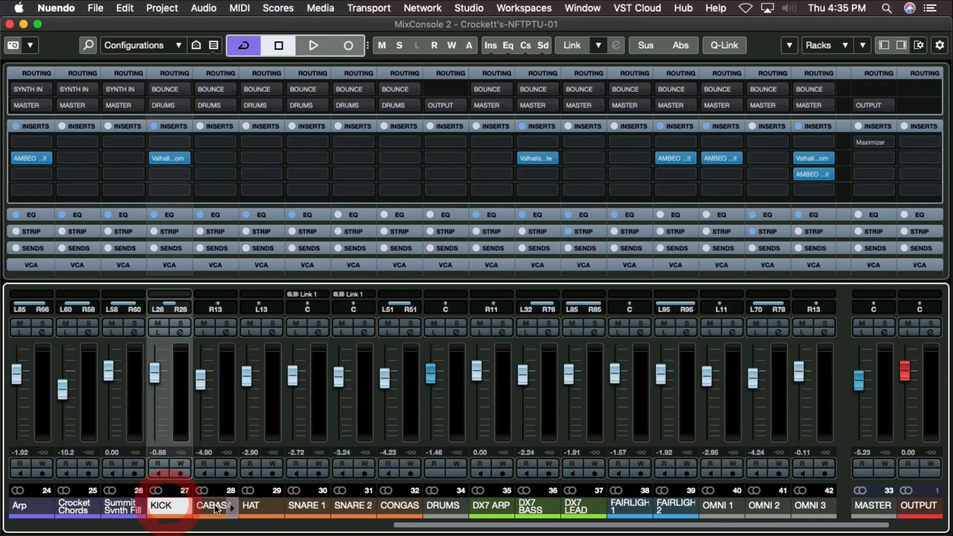
{"action": "left_click", "coordinate": [570, 45]}
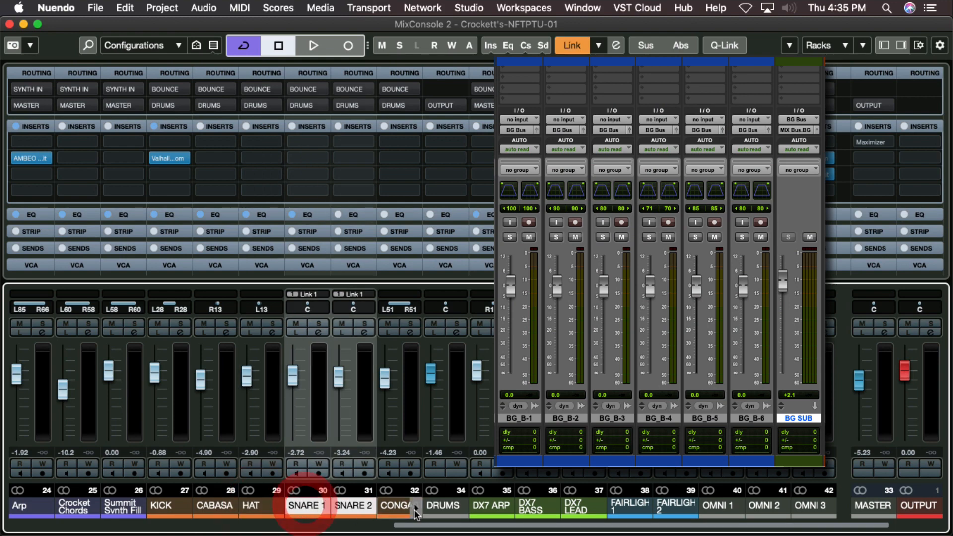
{"action": "left_click", "coordinate": [445, 505]}
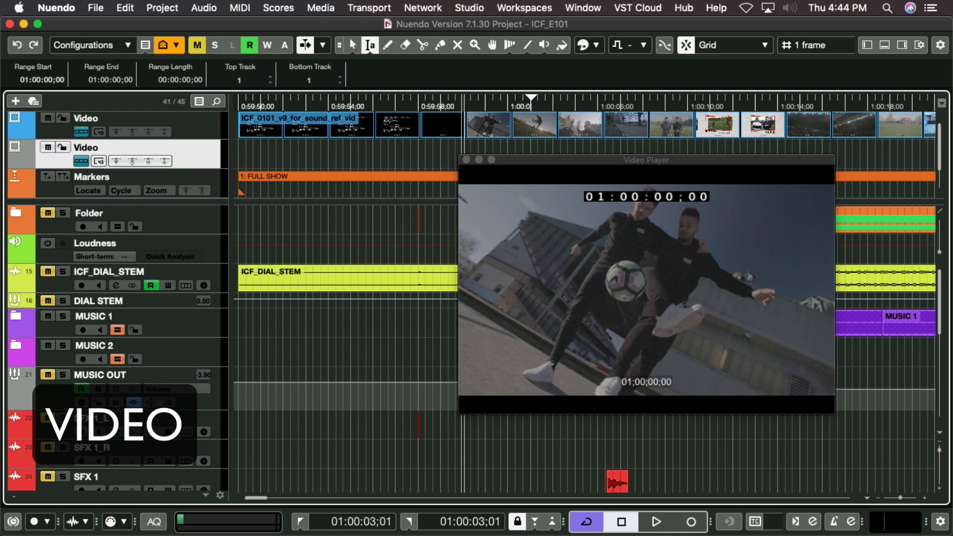
- Switch to the NFTPTU_ADR_DEMO project with its marker tracks and video player
{"action": "left_click", "coordinate": [655, 521]}
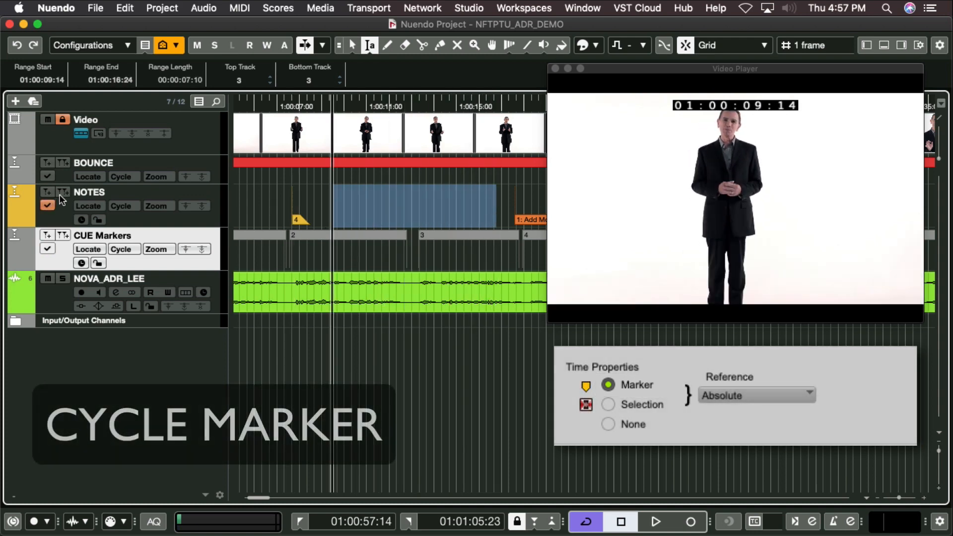
{"action": "mouse_move", "coordinate": [64, 200]}
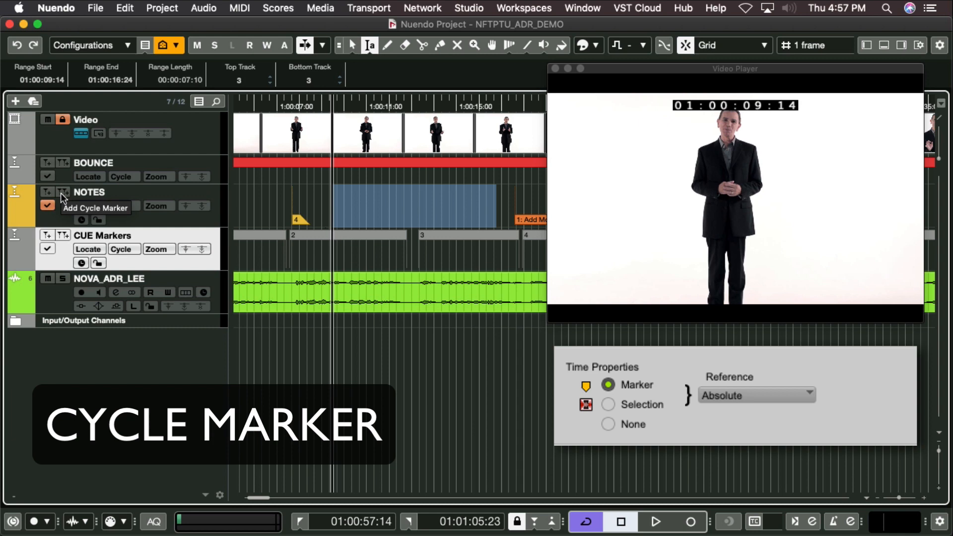
- Add a cycle marker to the NOTES track
{"action": "left_click", "coordinate": [656, 522]}
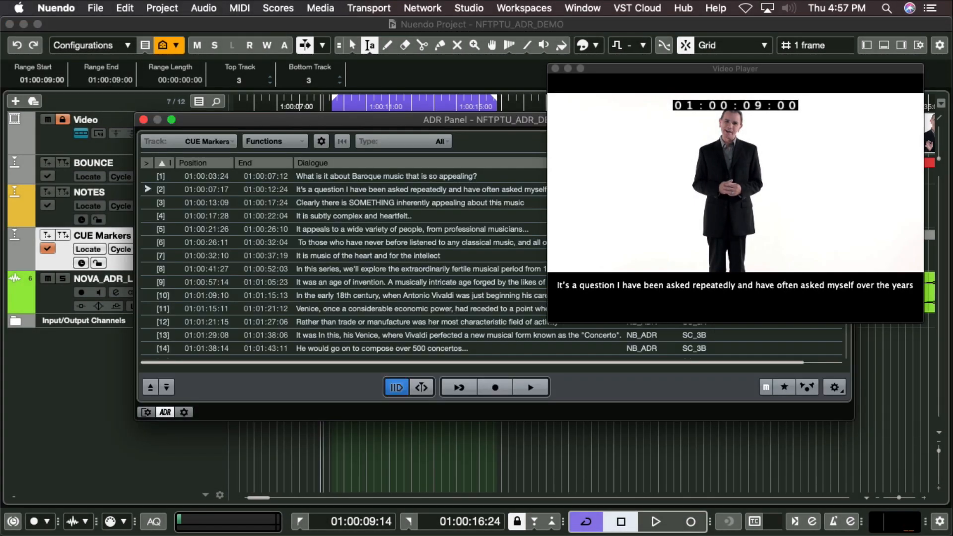
- Widen the ADR Panel to show Target Track and Scene No., and pick Rehearse mode
{"action": "left_click", "coordinate": [554, 69]}
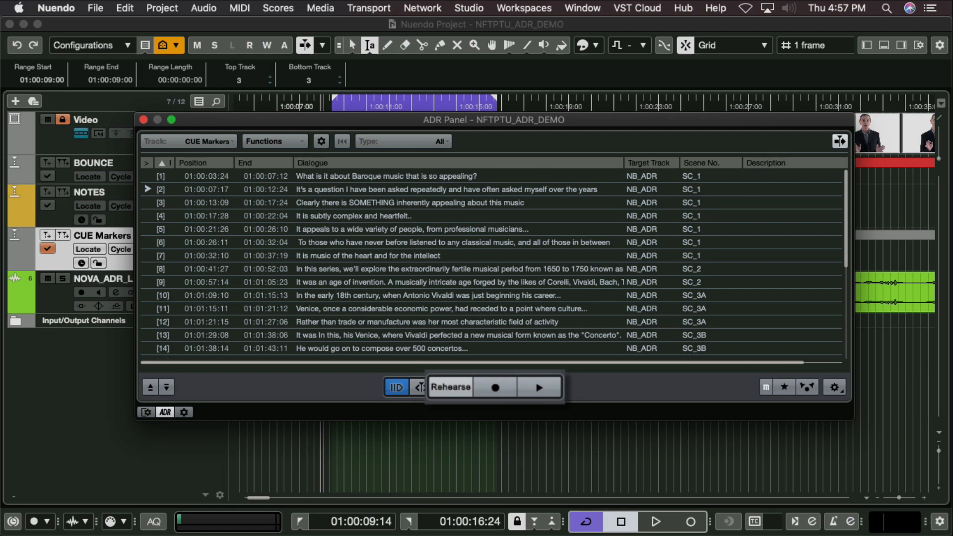
{"action": "left_click", "coordinate": [419, 387]}
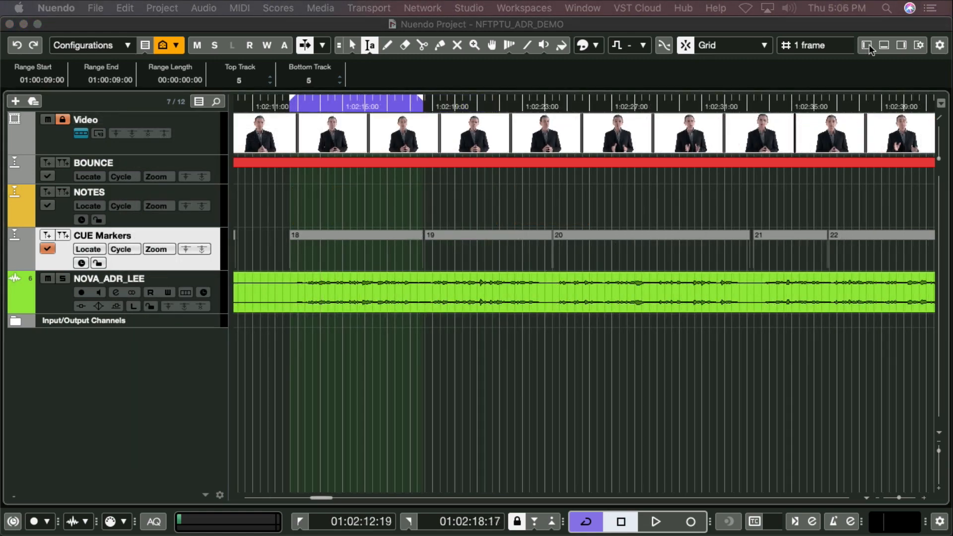
- Show the Inspector in the left zone and jump to cue 12 in the marker list
{"action": "left_click", "coordinate": [866, 45]}
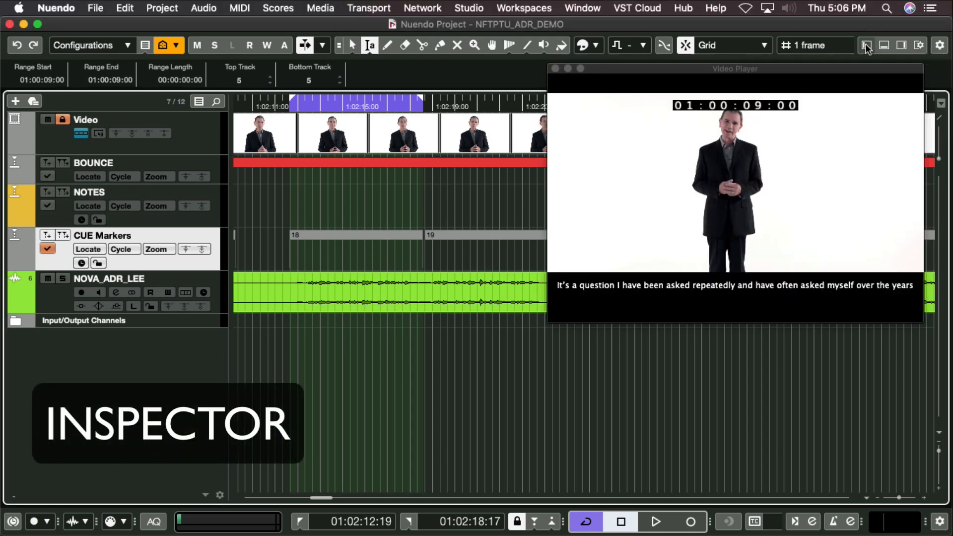
{"action": "left_click", "coordinate": [866, 45]}
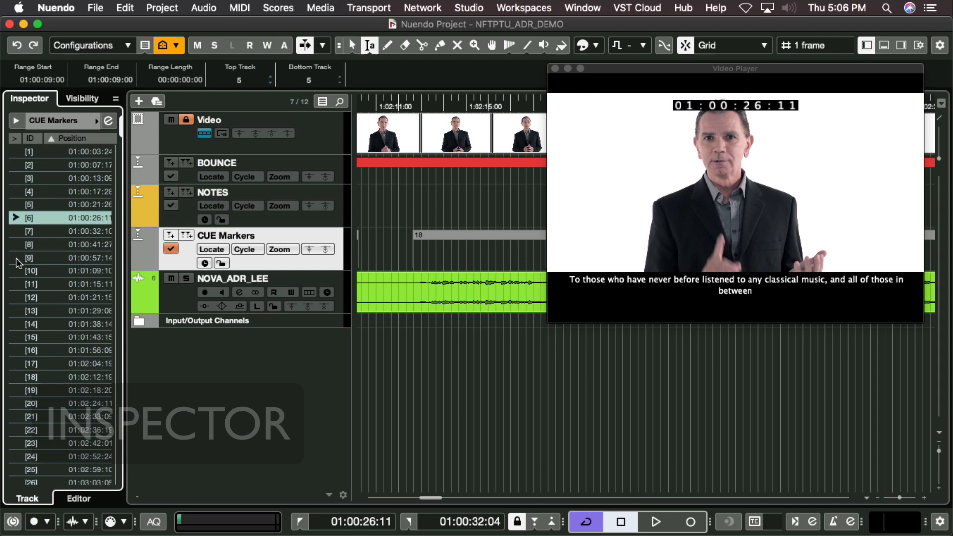
{"action": "left_click", "coordinate": [31, 284]}
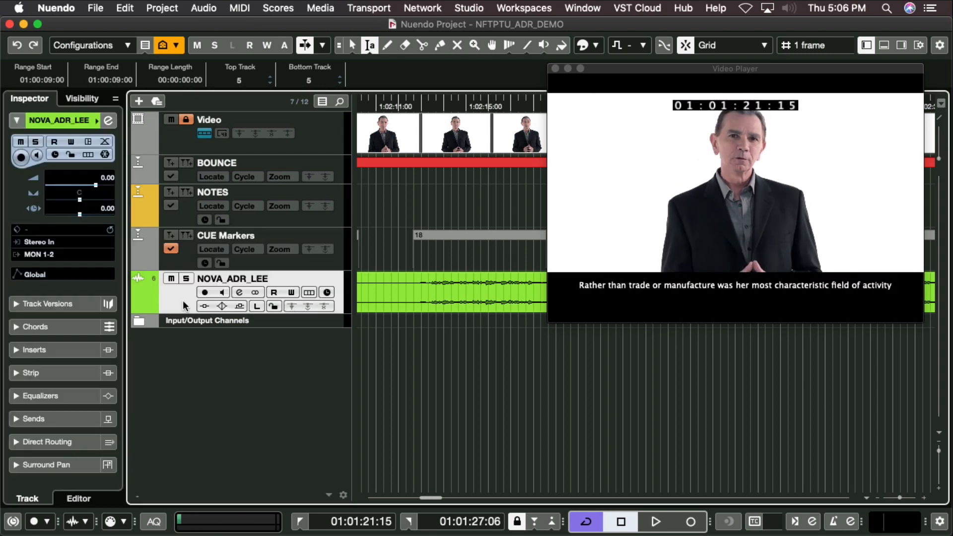
- Select the NOVA_ADR_LEE track, then record-arm and solo it
{"action": "left_click", "coordinate": [21, 157]}
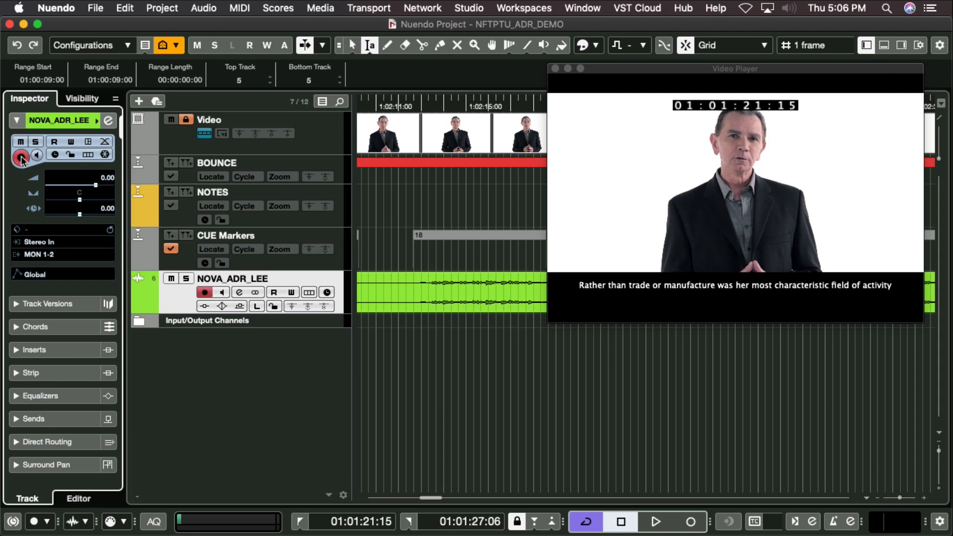
{"action": "left_click", "coordinate": [34, 142]}
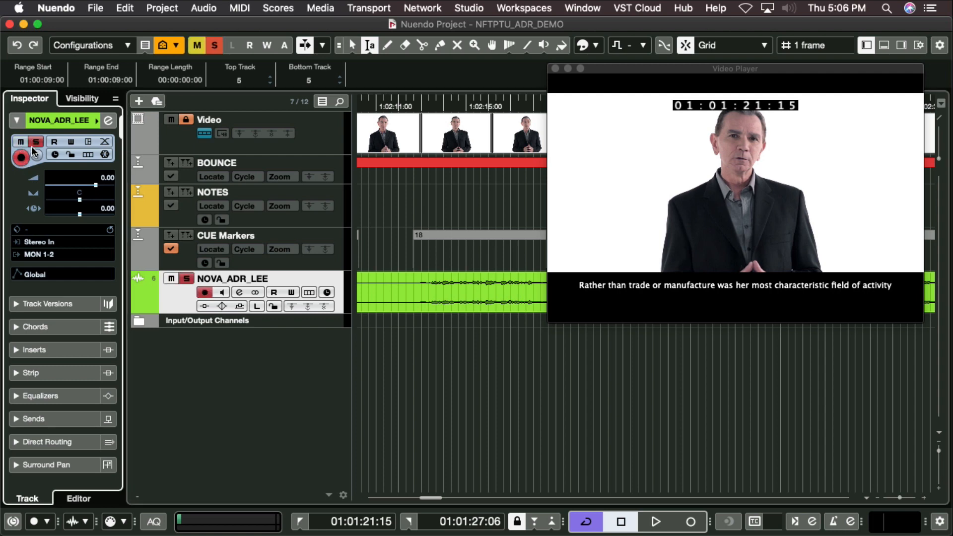
{"action": "left_click", "coordinate": [72, 142]}
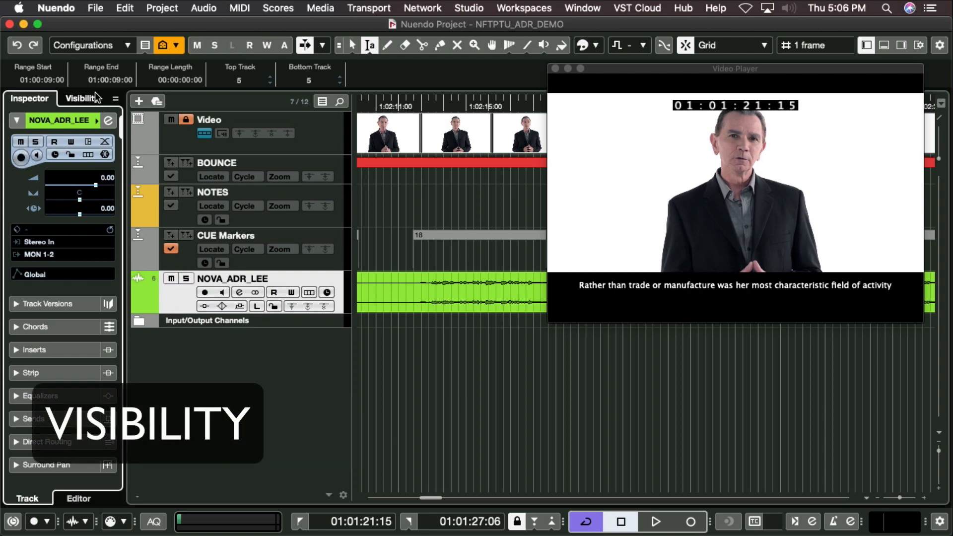
- Hide HOST_ADR and the NB take tracks via the Visibility list, leaving seven of twelve visible
{"action": "left_click", "coordinate": [83, 99]}
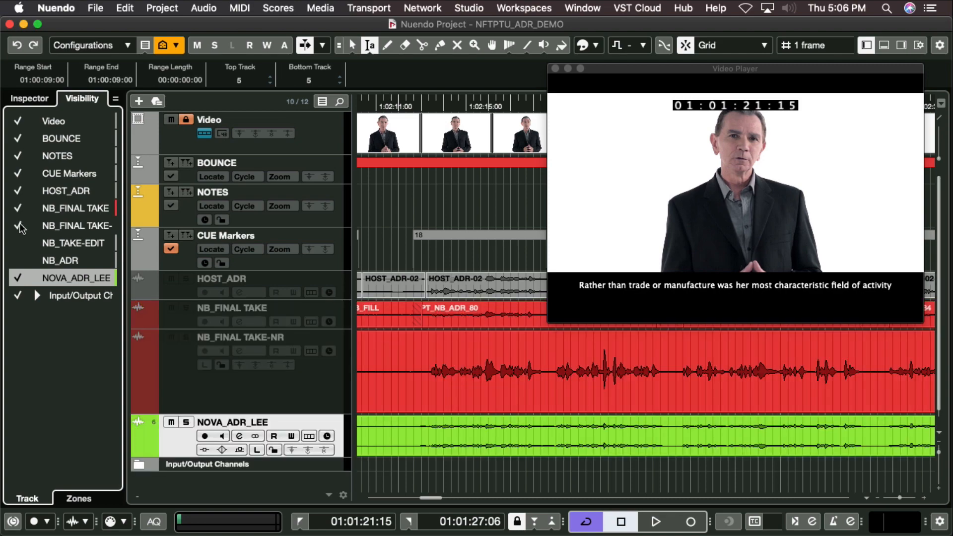
{"action": "left_click", "coordinate": [17, 190]}
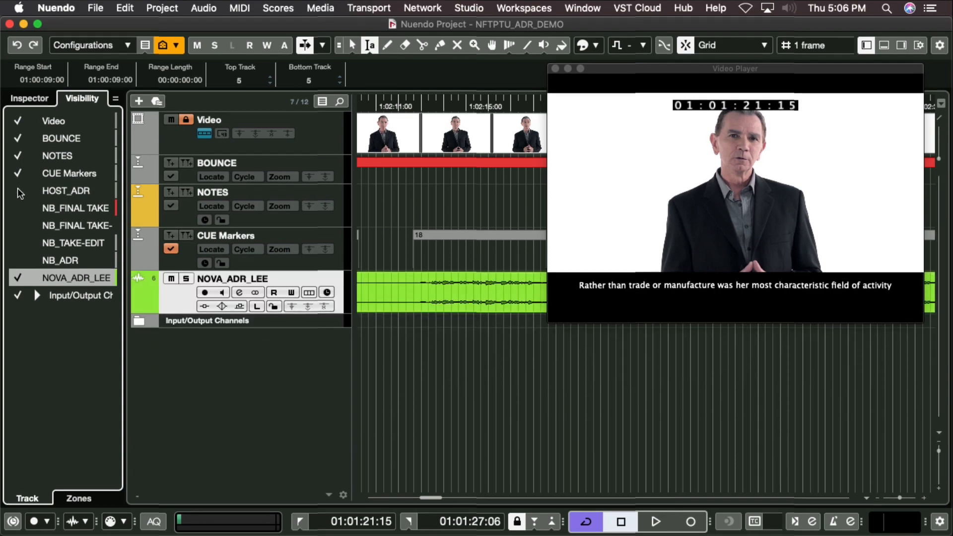